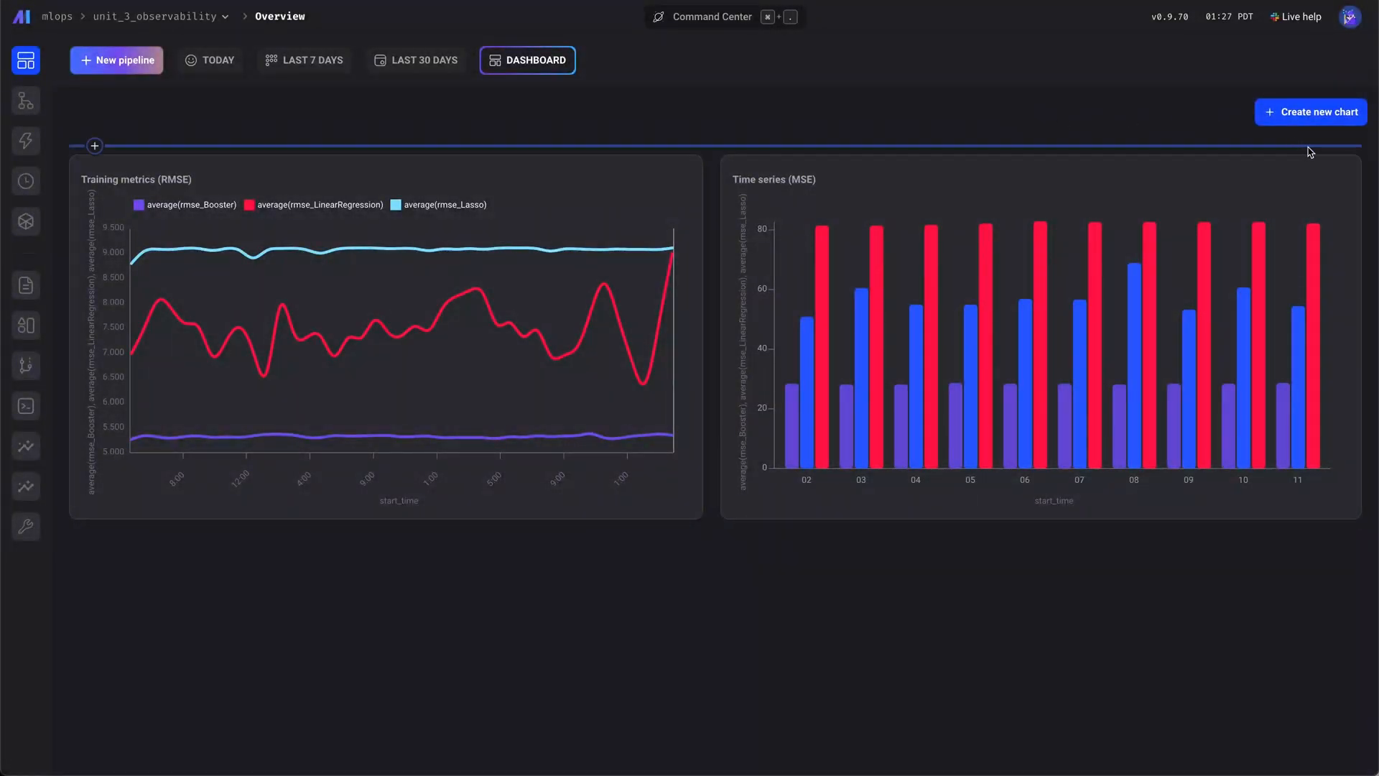
# Step: Create a new dashboard chart and name it 'Distribution of performance metrics'
pyautogui.click(1309, 112)
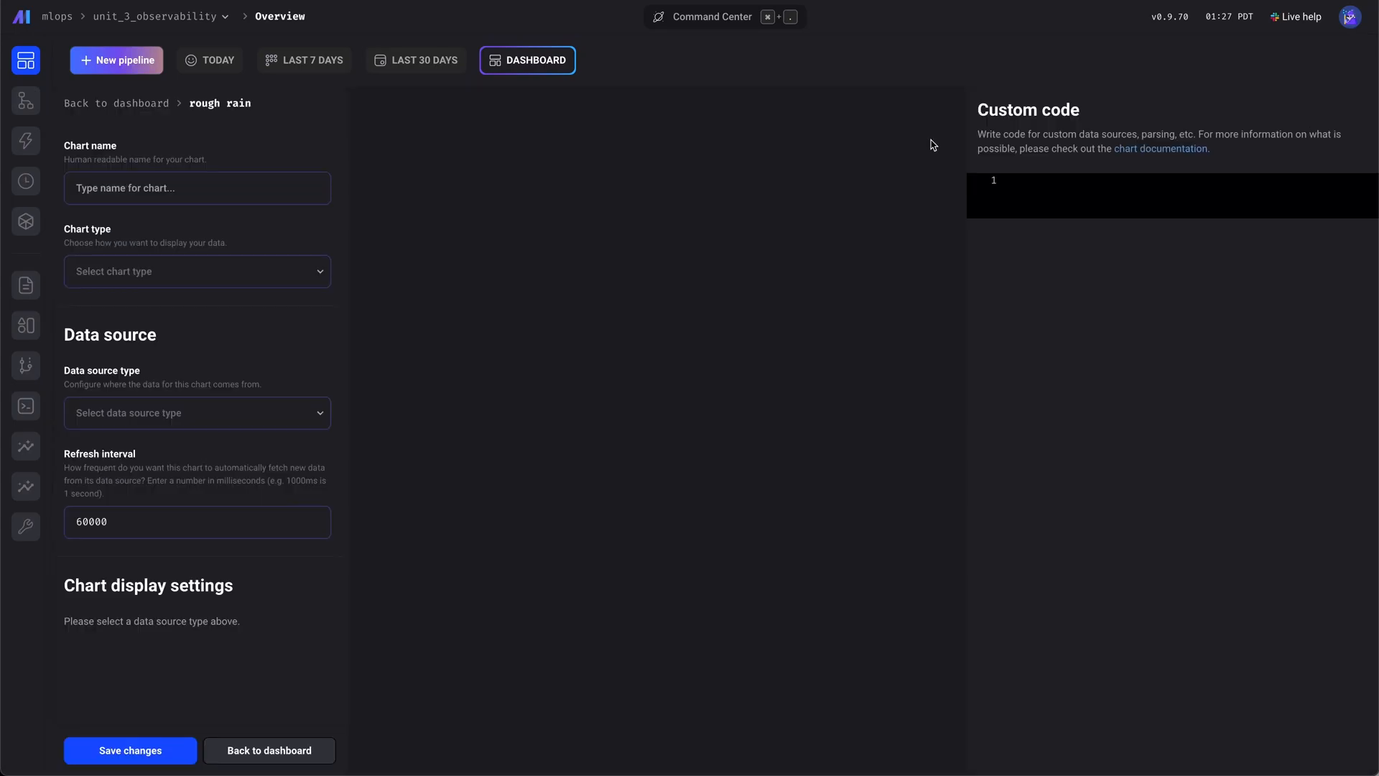
pyautogui.click(197, 187)
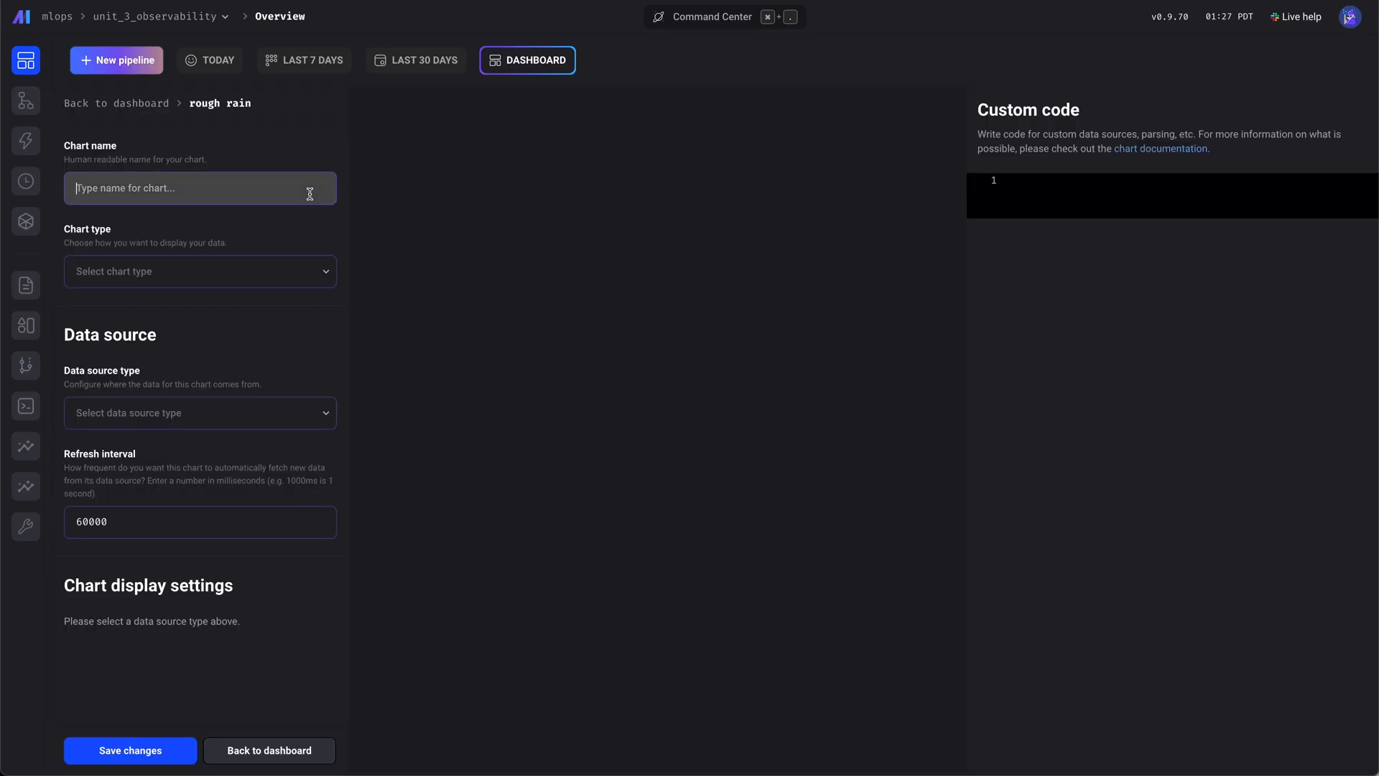
pyautogui.write('Distribution of p')
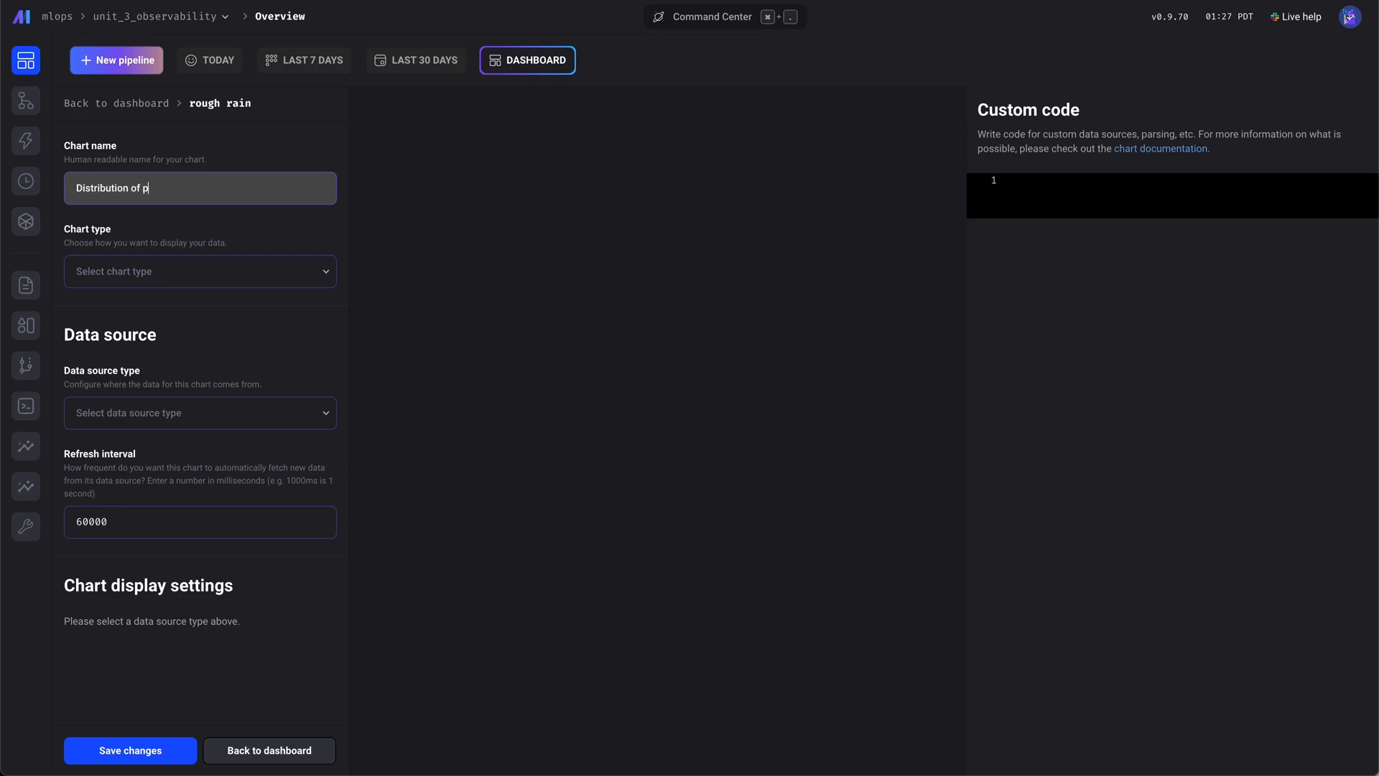
pyautogui.write('erformance metri')
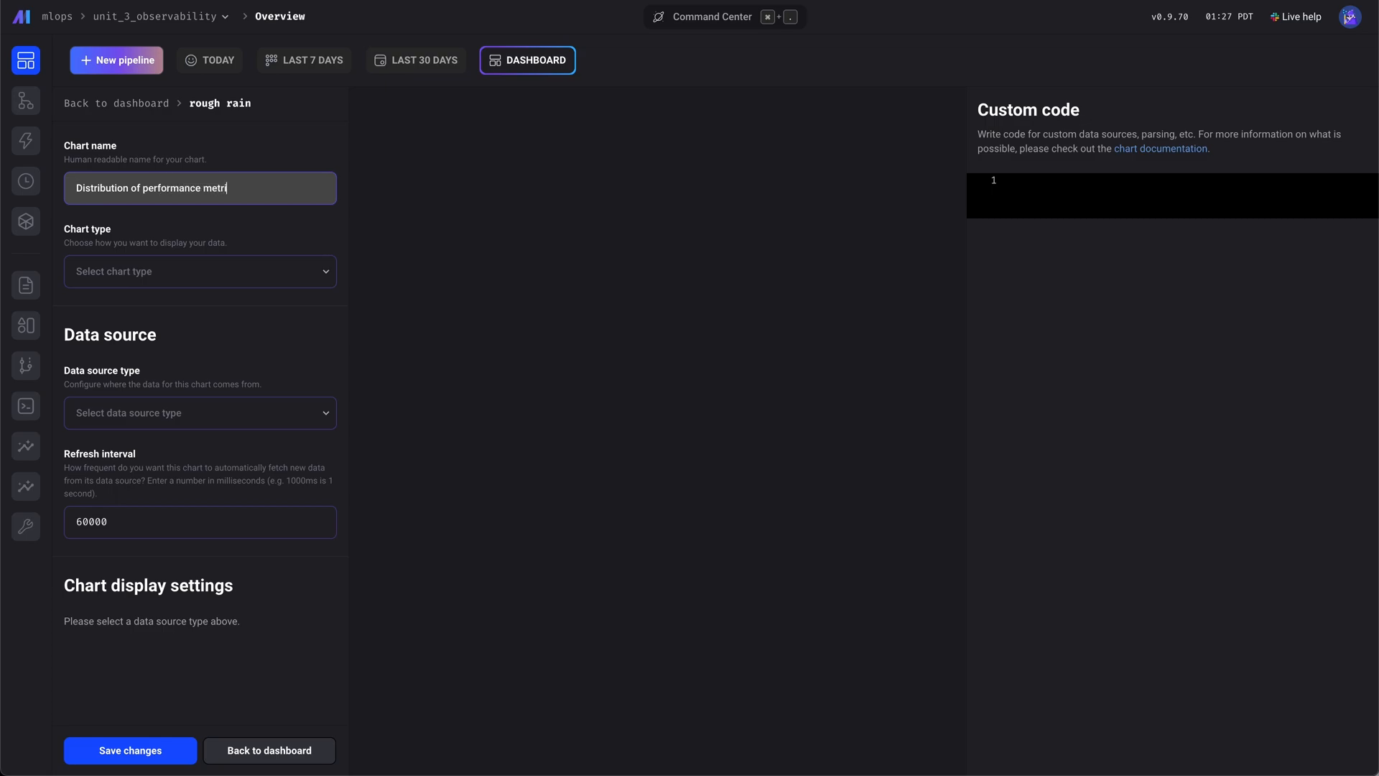
# Step: Make the chart a Histogram fed by a Custom code data source
pyautogui.click(200, 271)
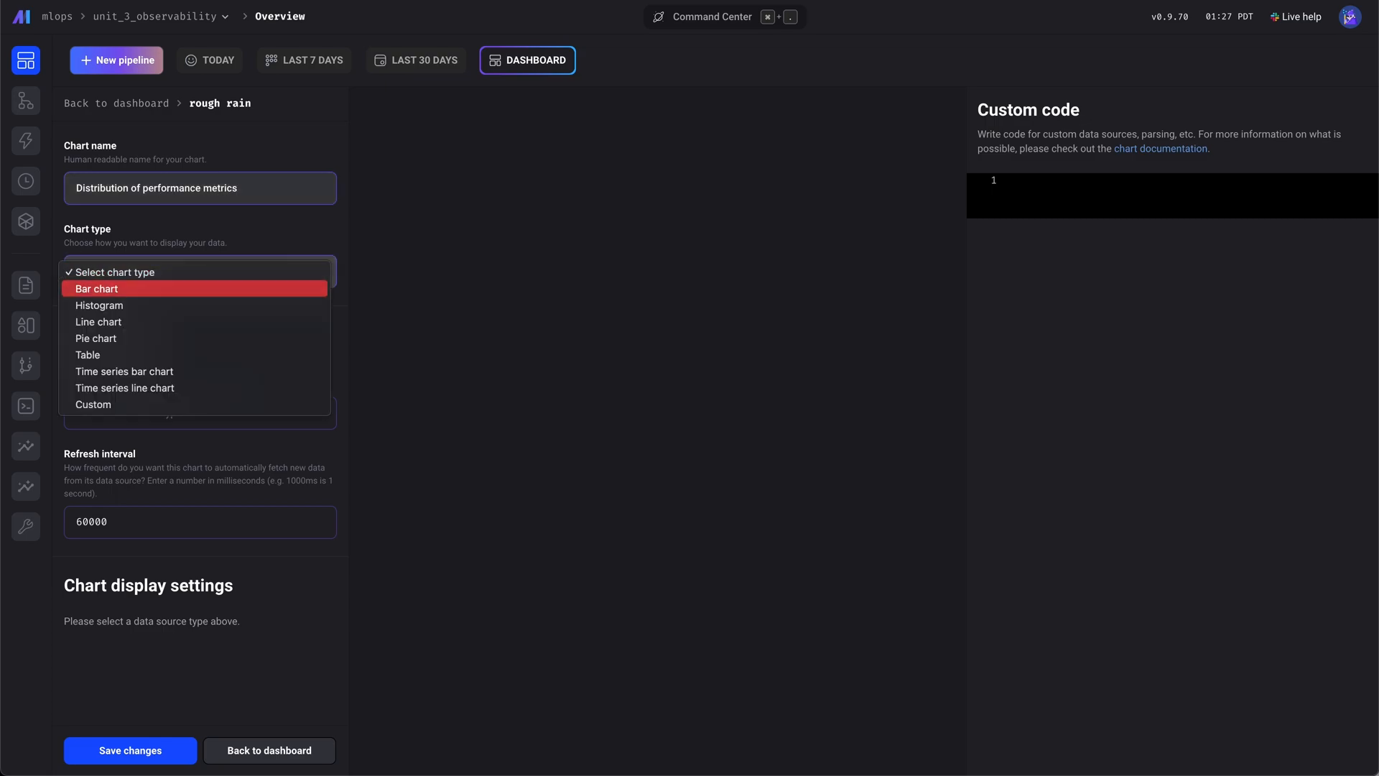
pyautogui.click(99, 306)
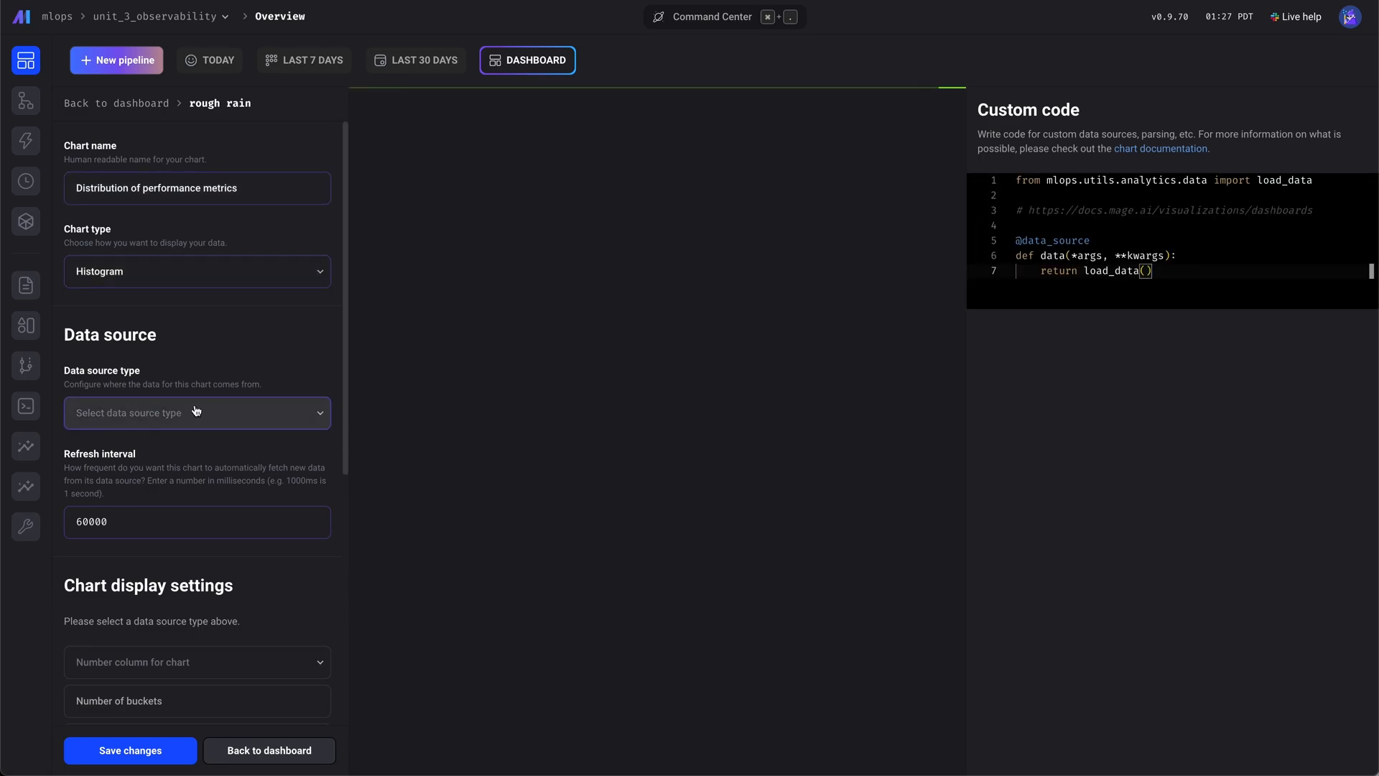
pyautogui.click(197, 412)
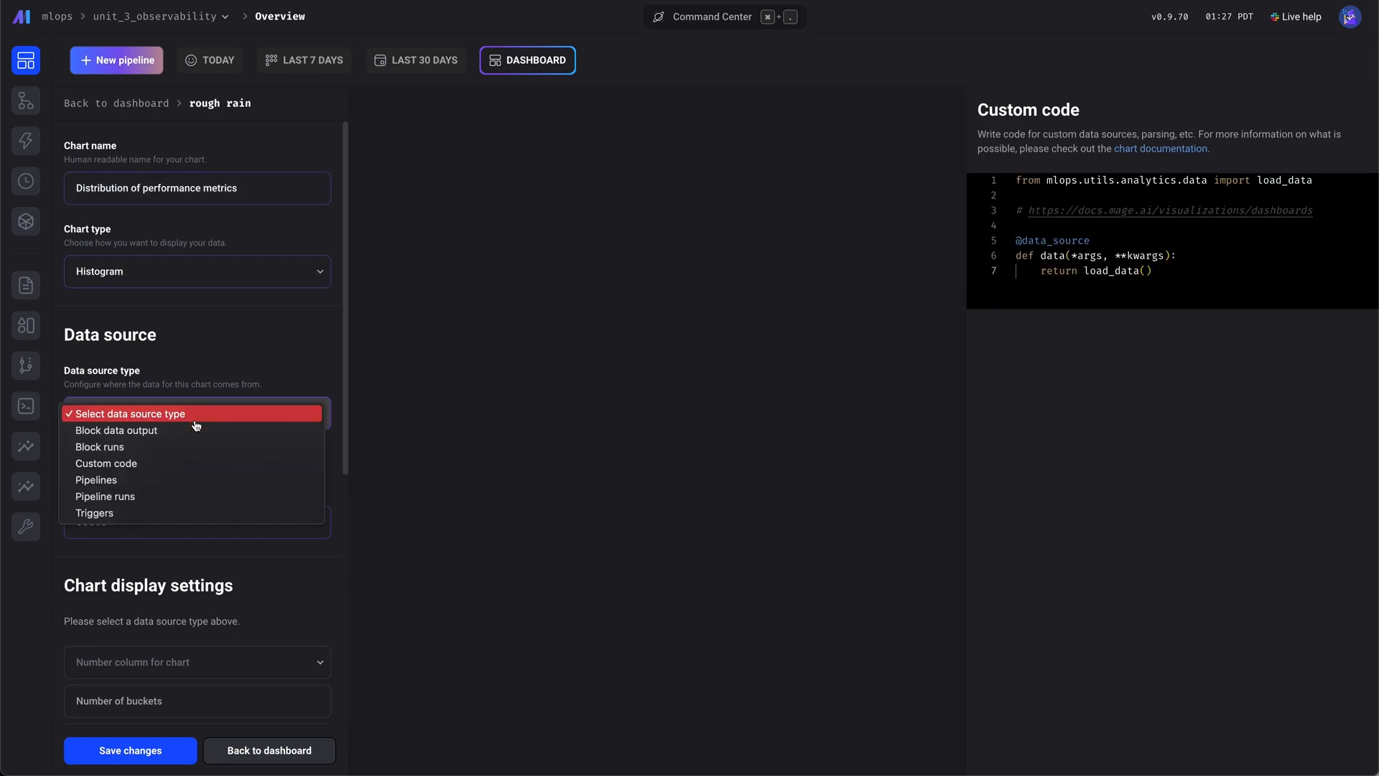
pyautogui.click(106, 463)
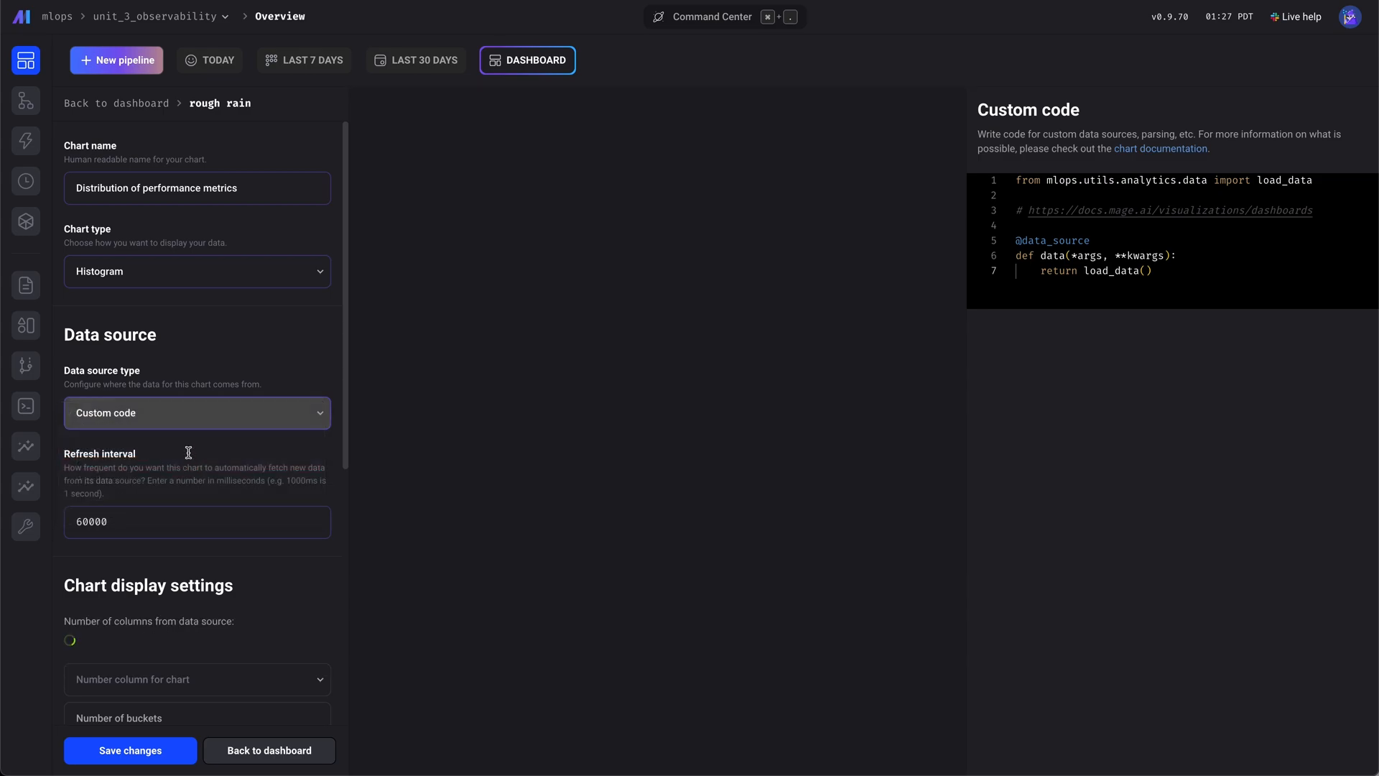
pyautogui.scroll(-3)
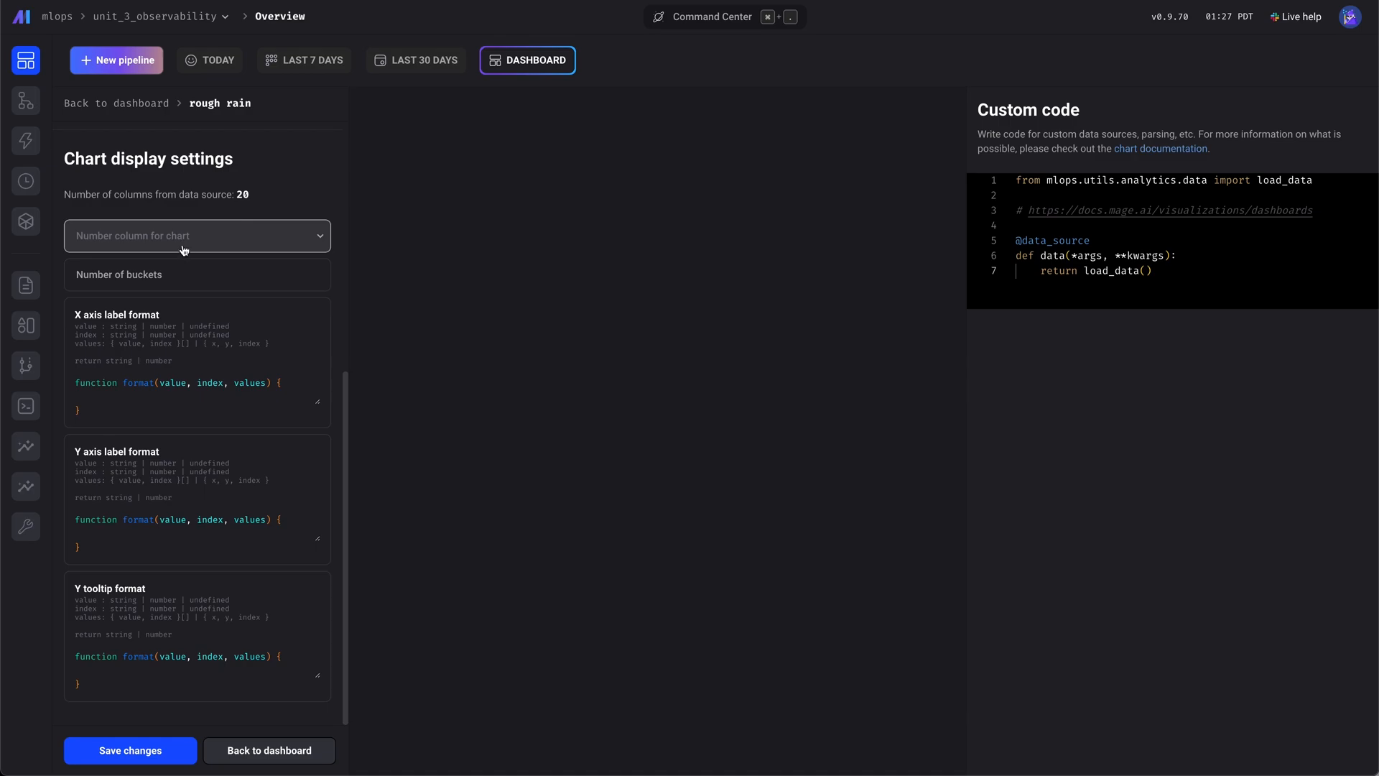
# Step: Plot rmse_Booster as the histogram's number column
pyautogui.click(197, 236)
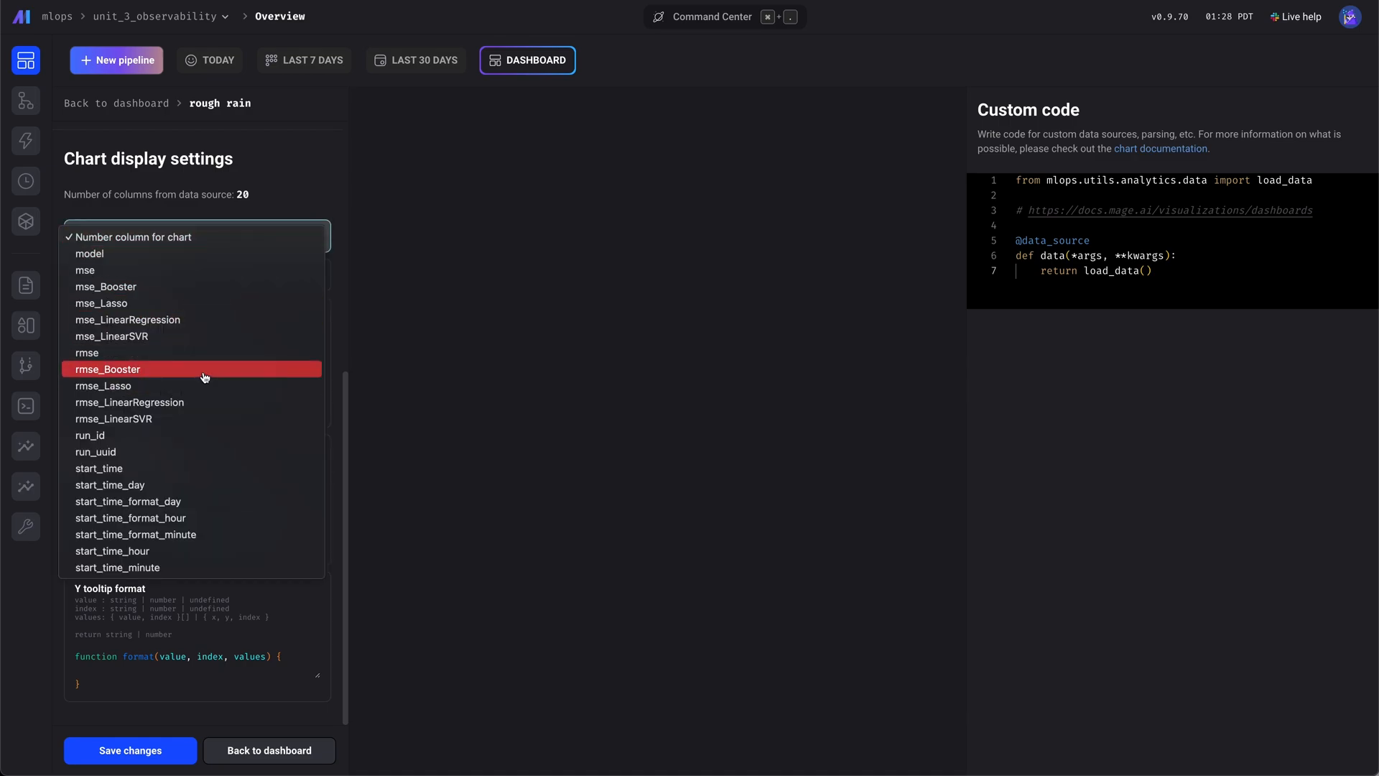
pyautogui.click(109, 369)
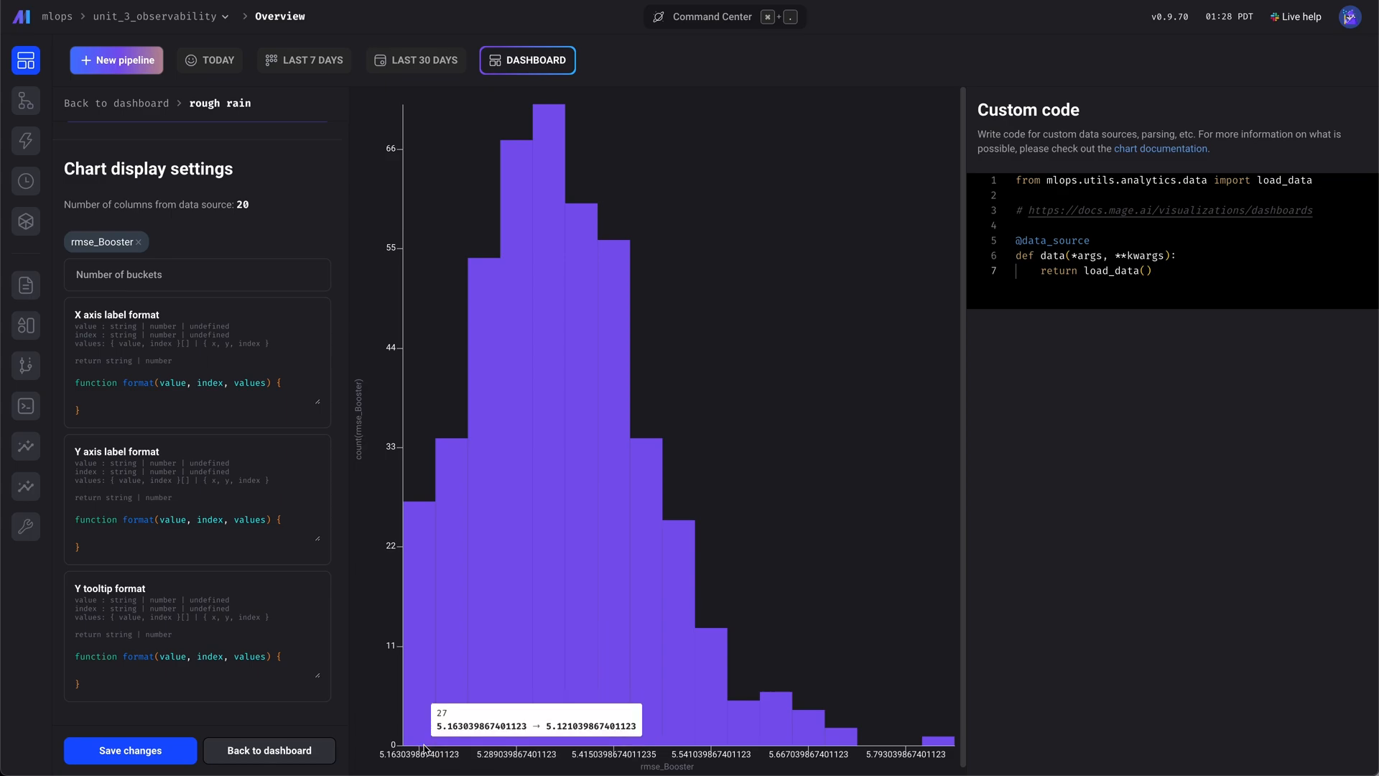
pyautogui.moveTo(444, 720)
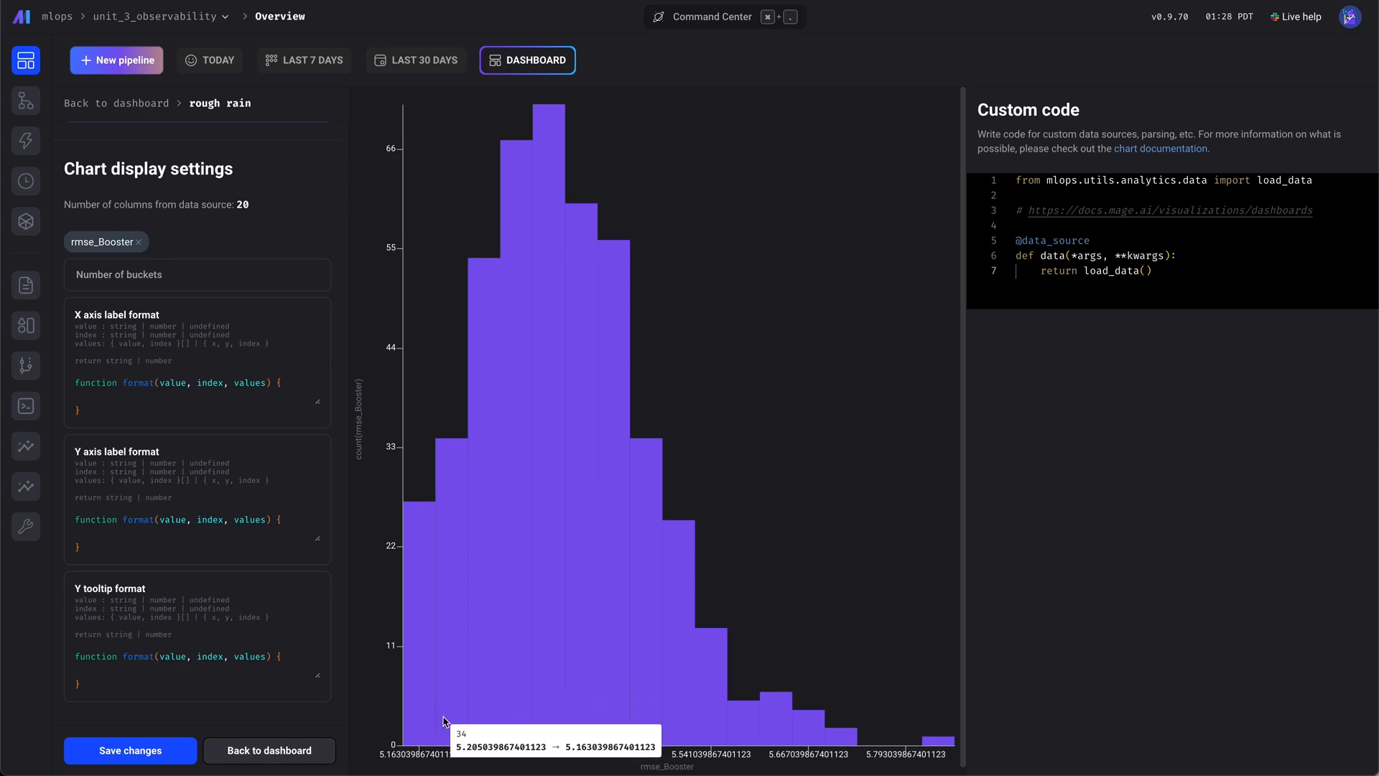
pyautogui.moveTo(455, 658)
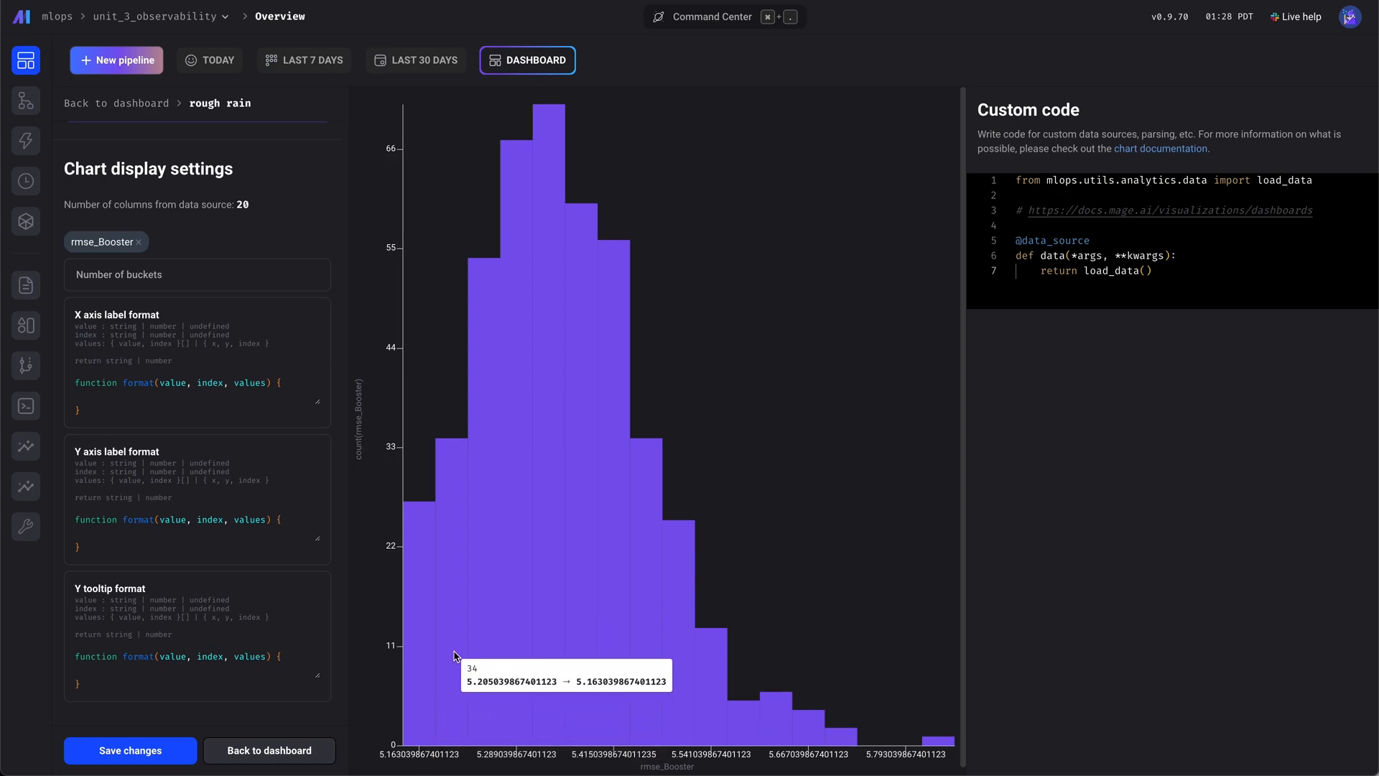
pyautogui.moveTo(283, 488)
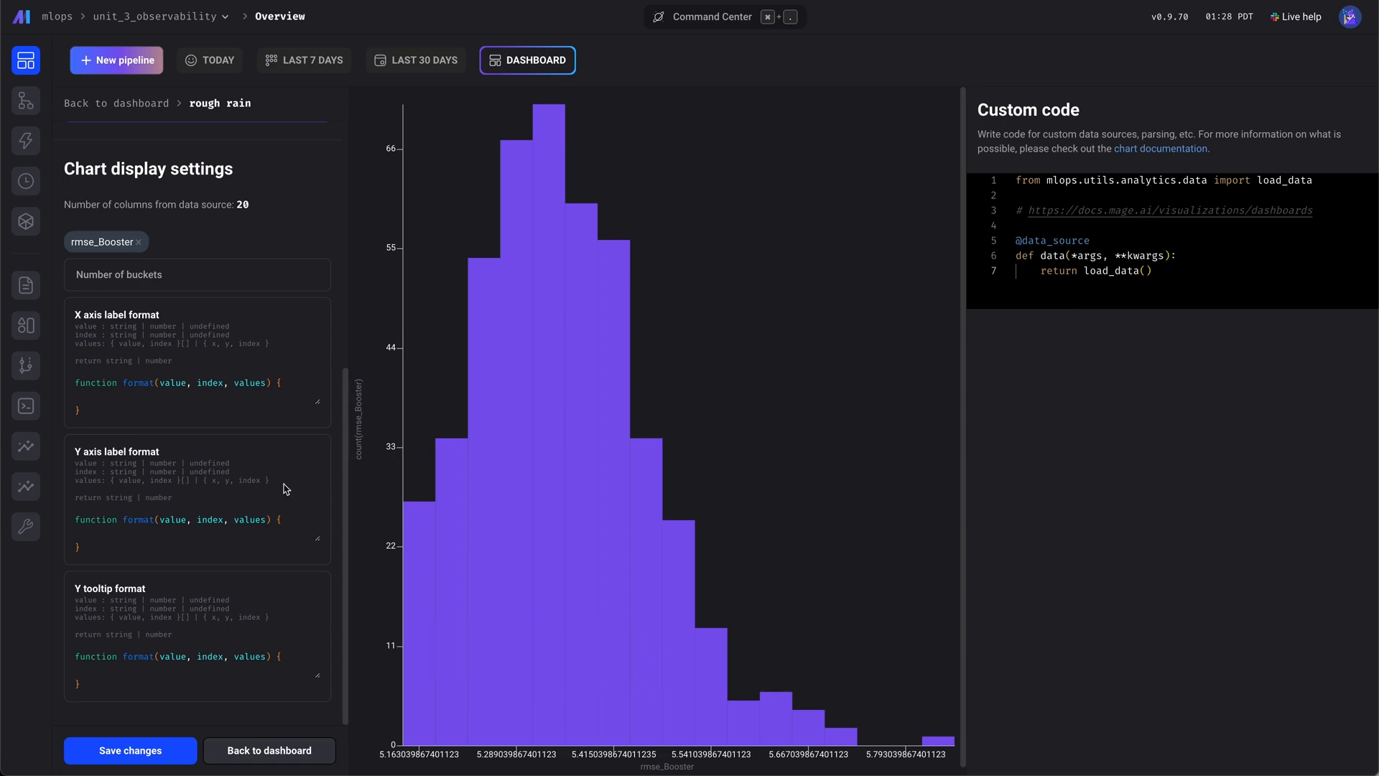
pyautogui.moveTo(463, 142)
pyautogui.write('return value.')
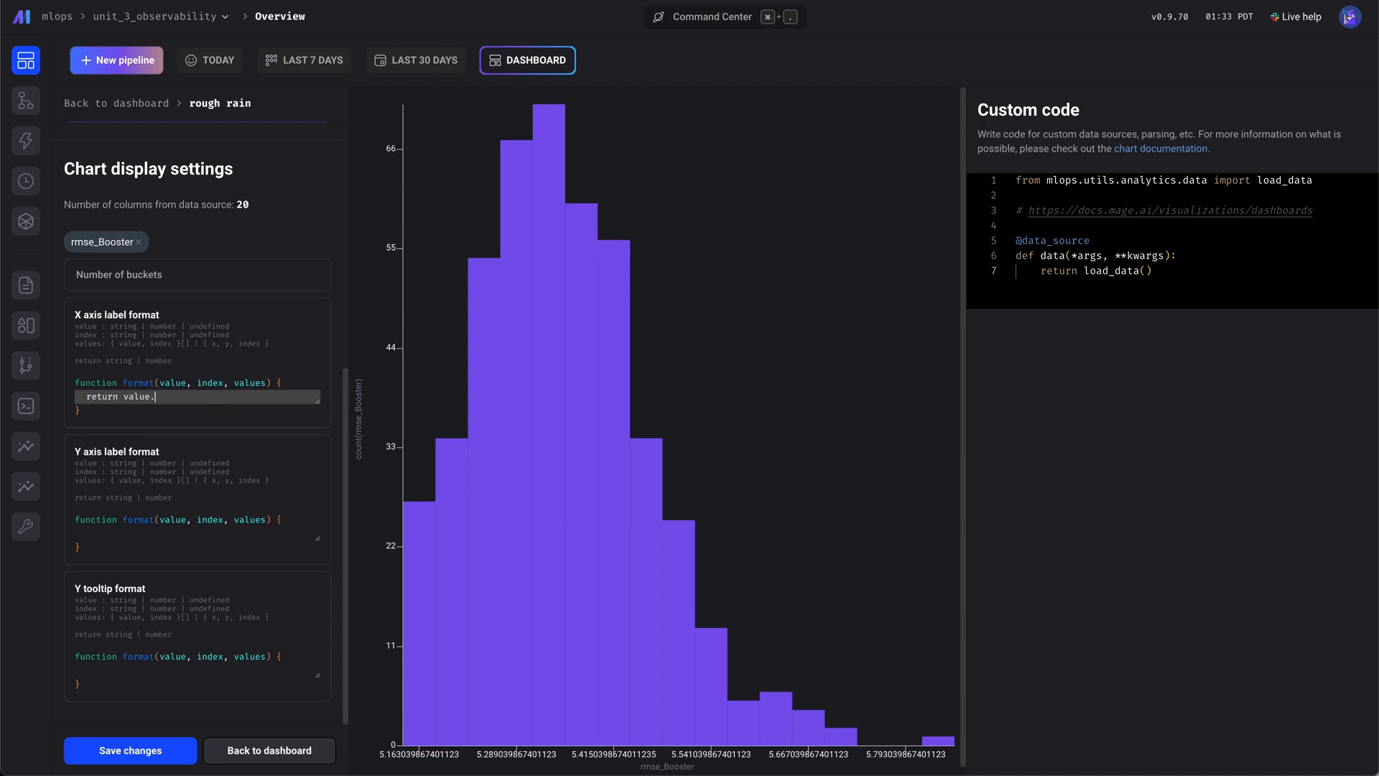
# Step: Format x-axis labels with value.toFixed(3) to show three decimals like 5.163
pyautogui.write('toFixed(2')
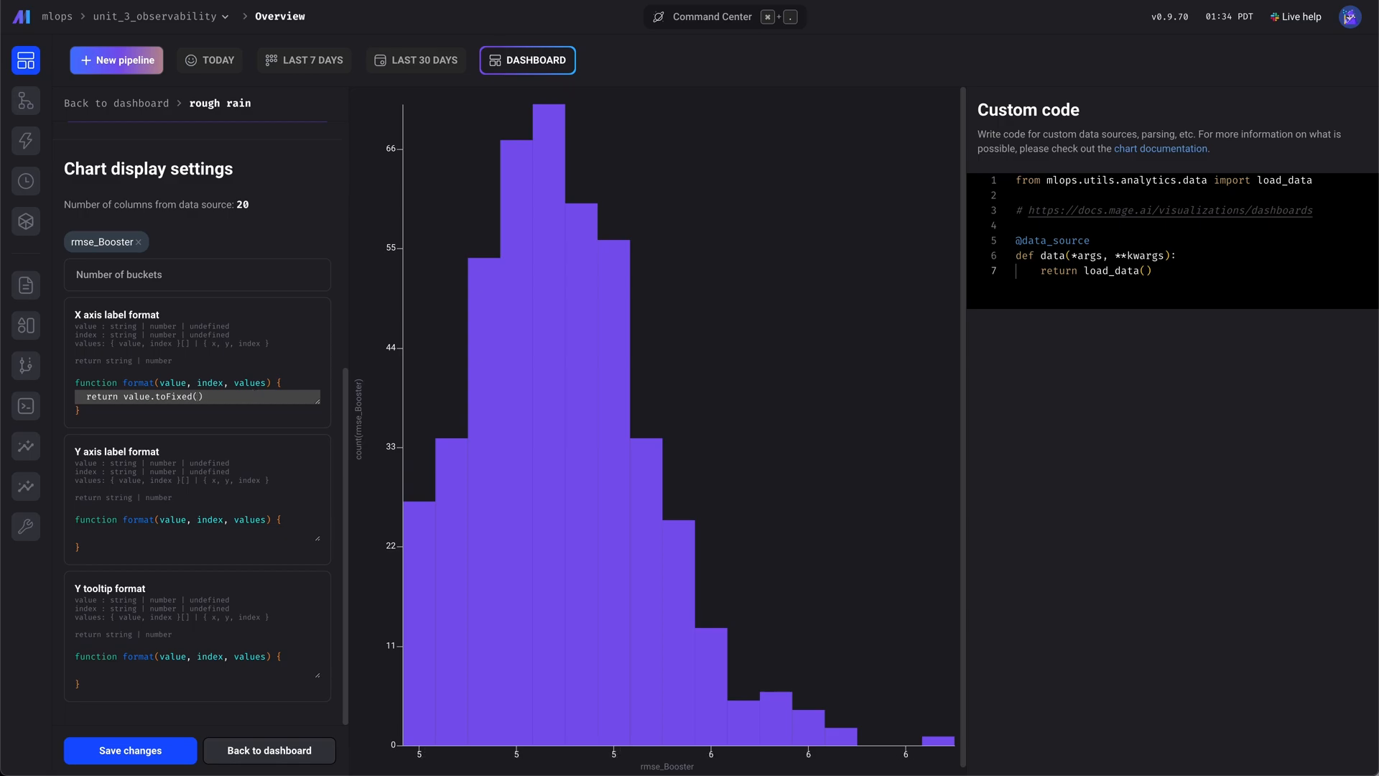
pyautogui.write('3')
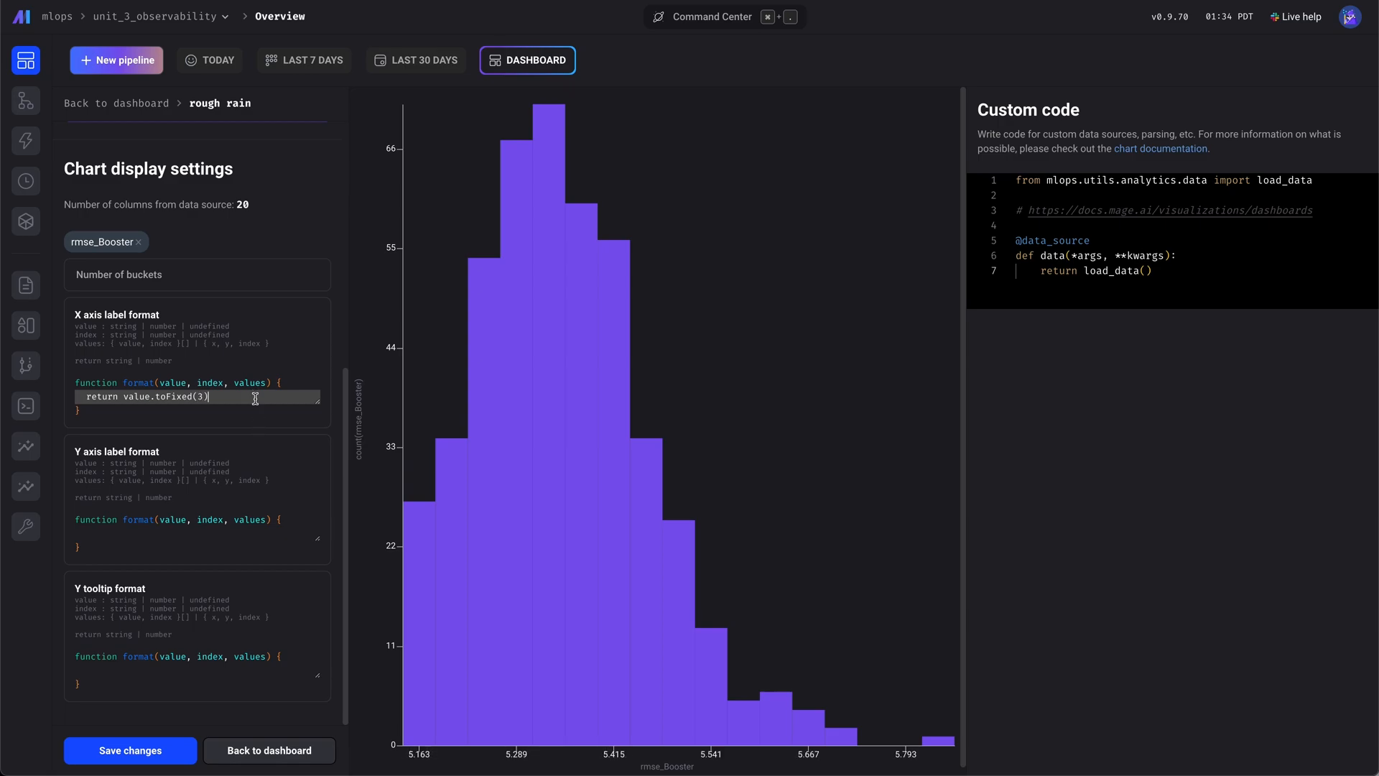
pyautogui.moveTo(517, 552)
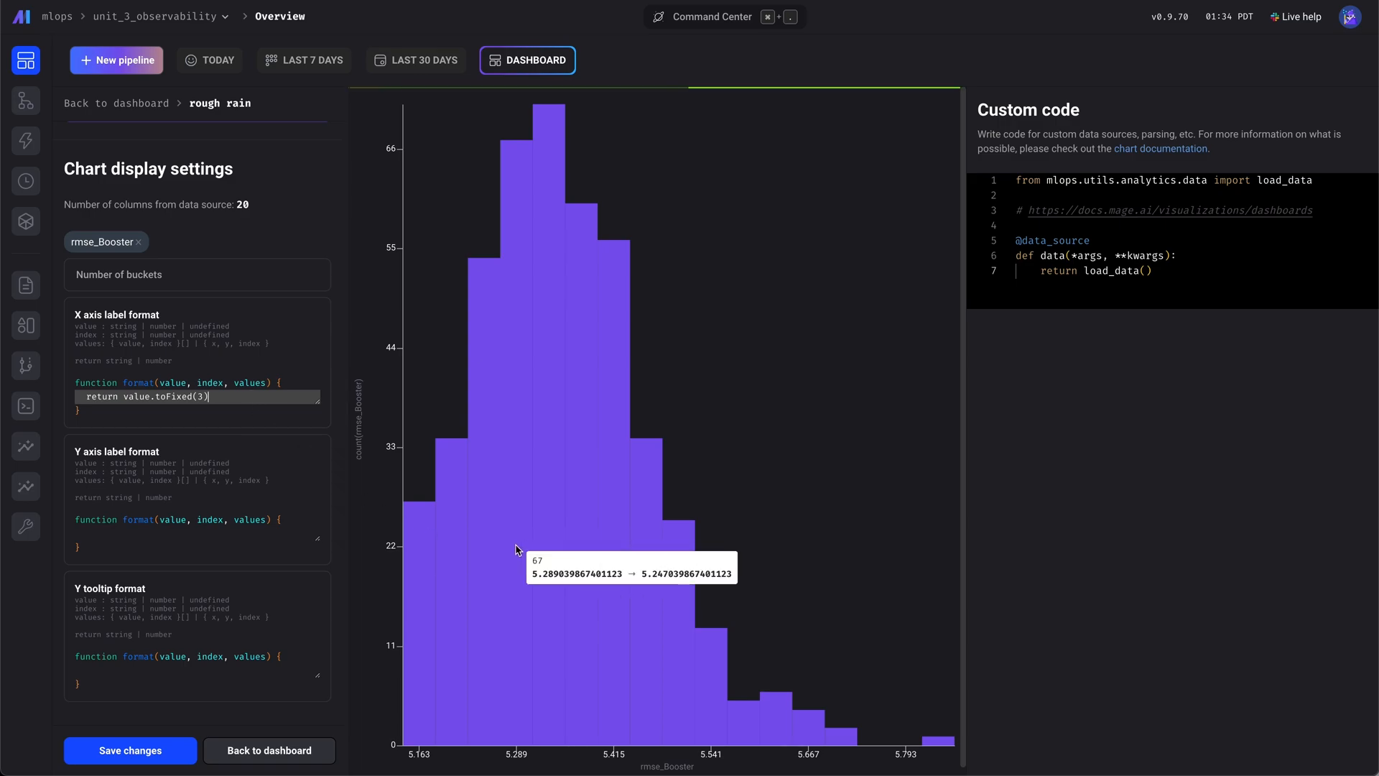
pyautogui.moveTo(488, 580)
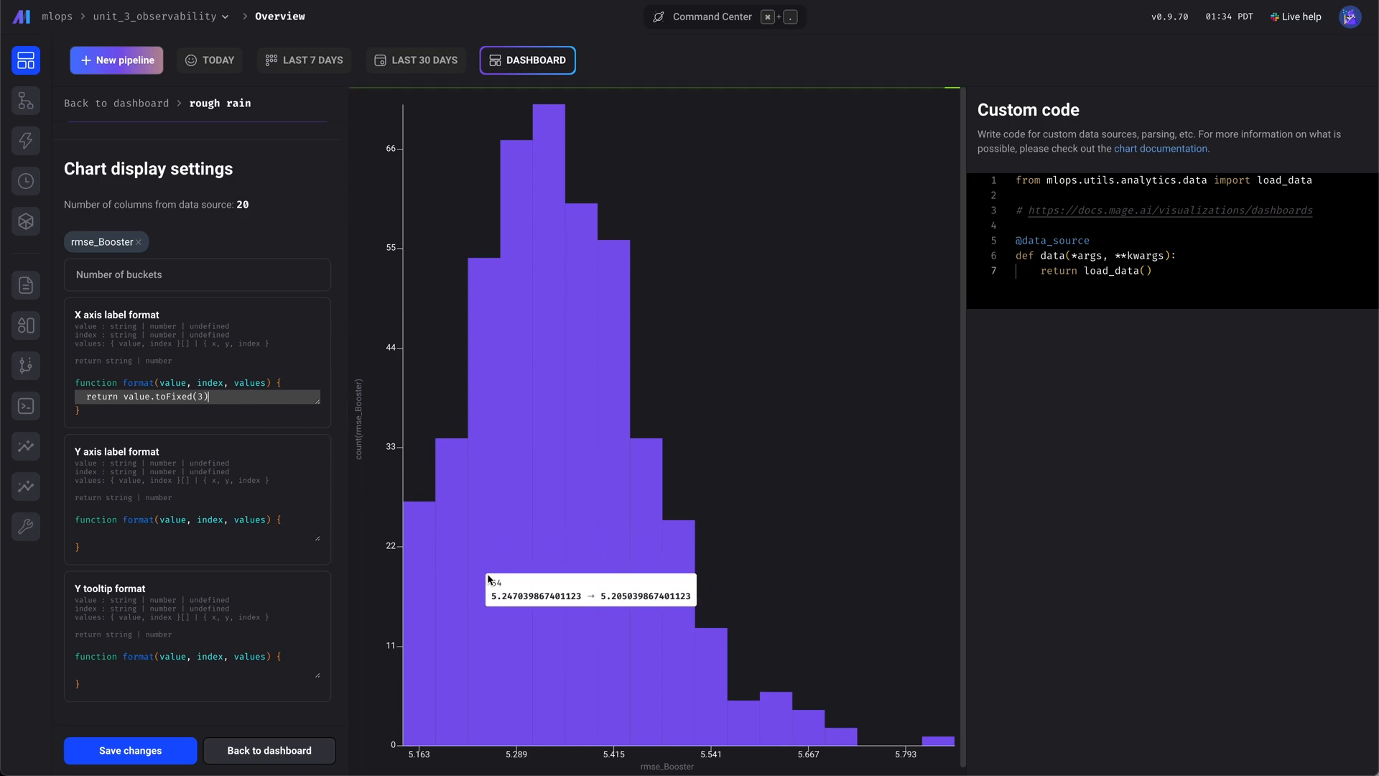
pyautogui.moveTo(482, 583)
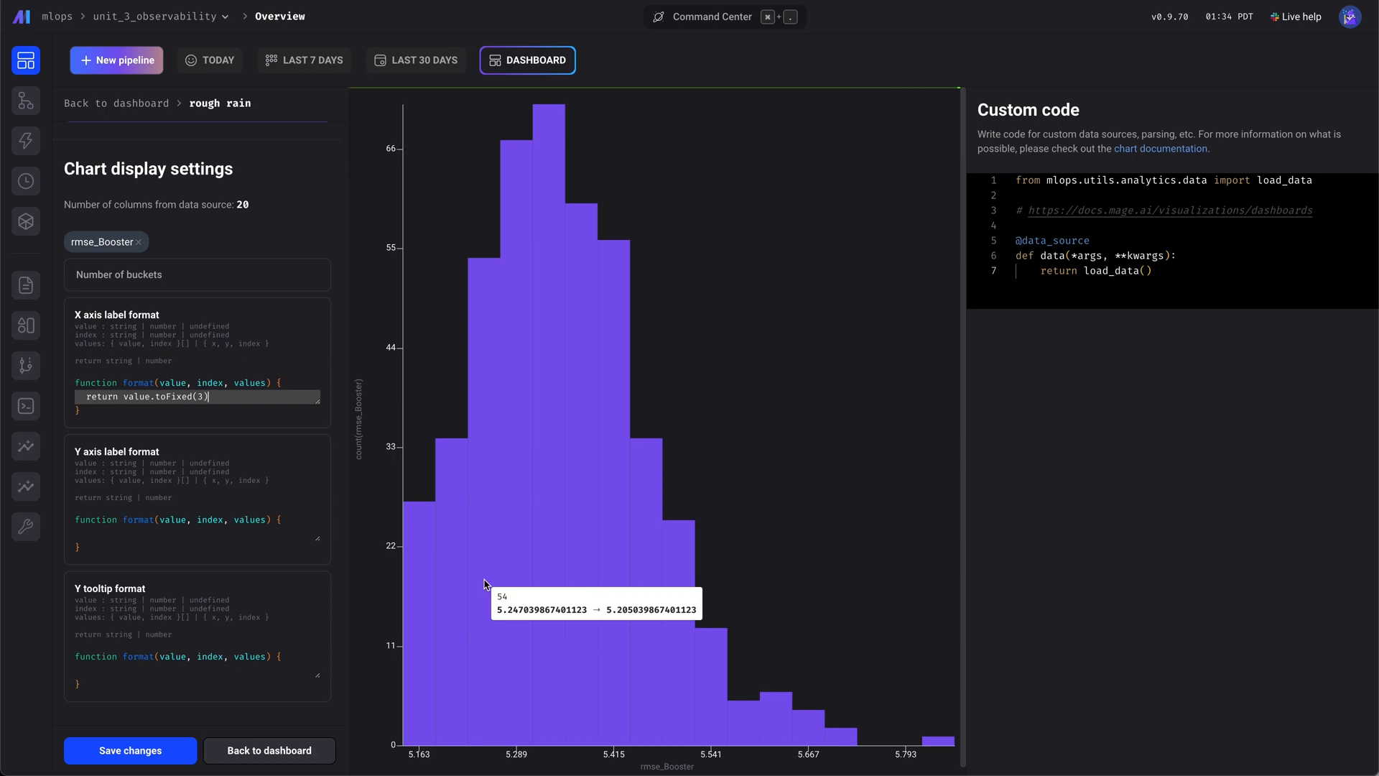
pyautogui.moveTo(250, 474)
pyautogui.write('ret')
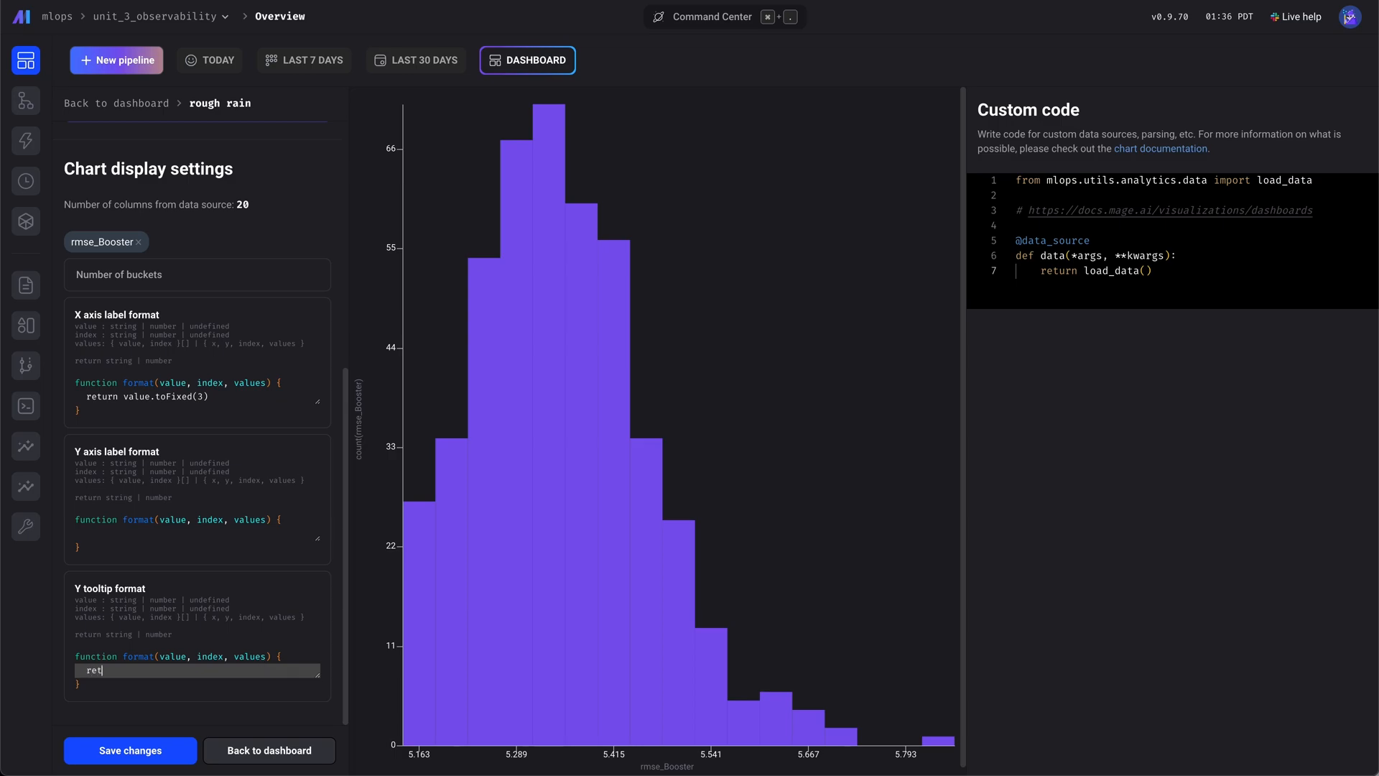
# Step: Destructure values.values into xMin and xMax in the tooltip format code
pyautogui.write('const')
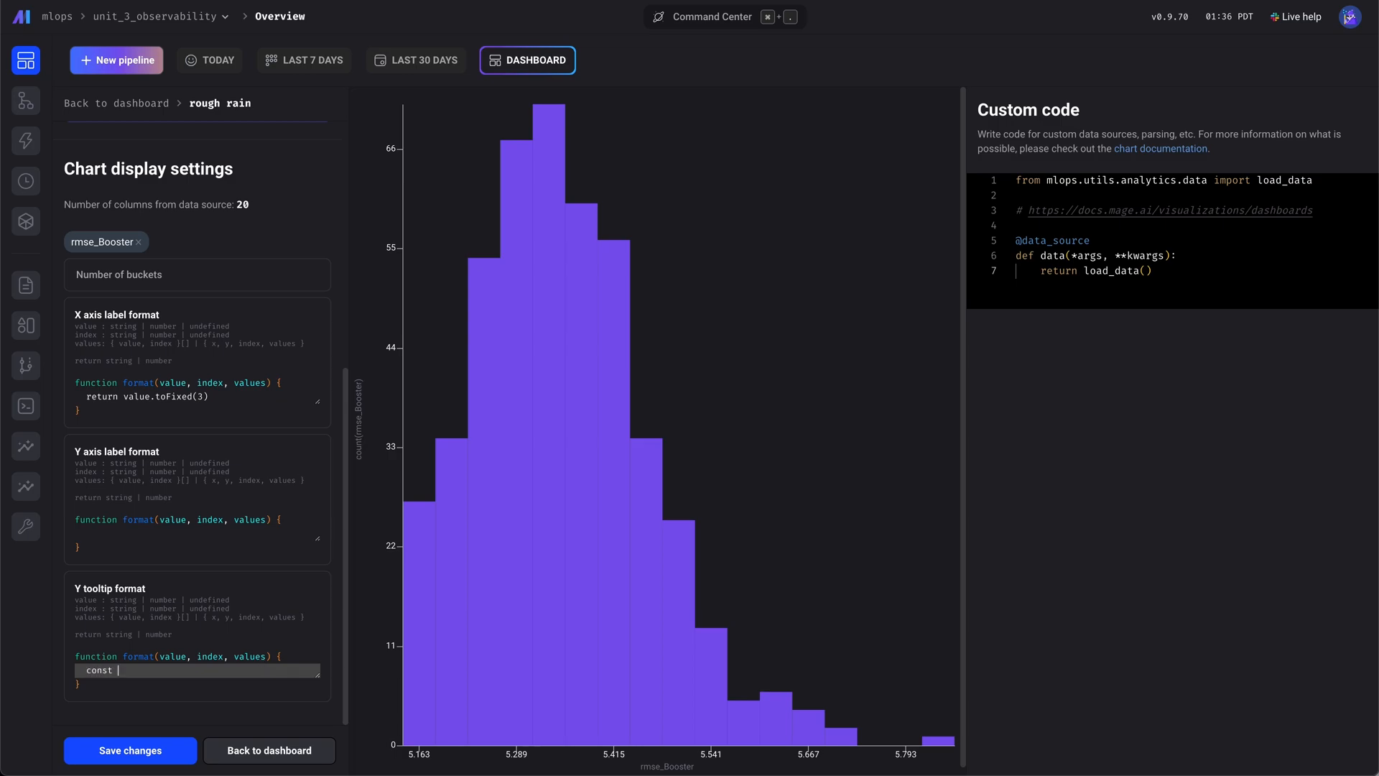
pyautogui.write('x')
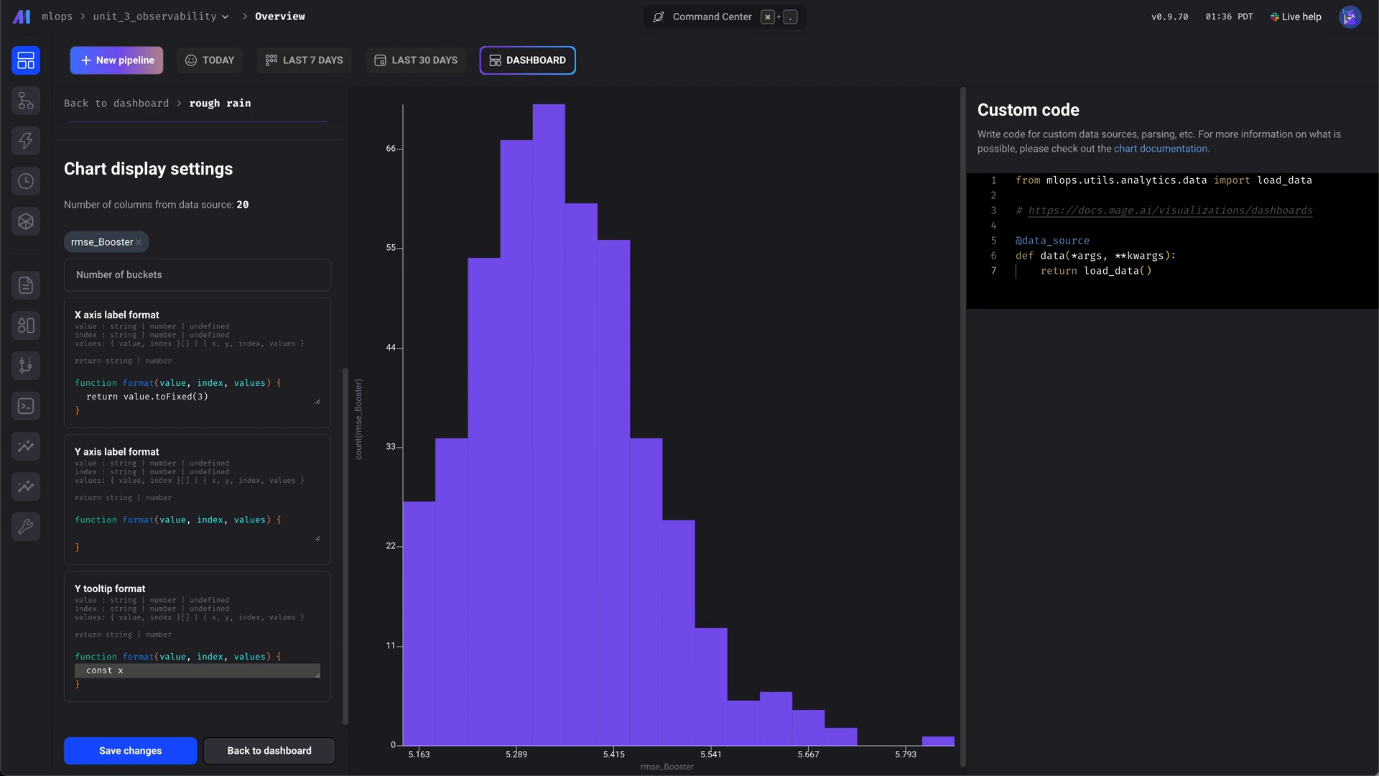
pyautogui.write('Min =')
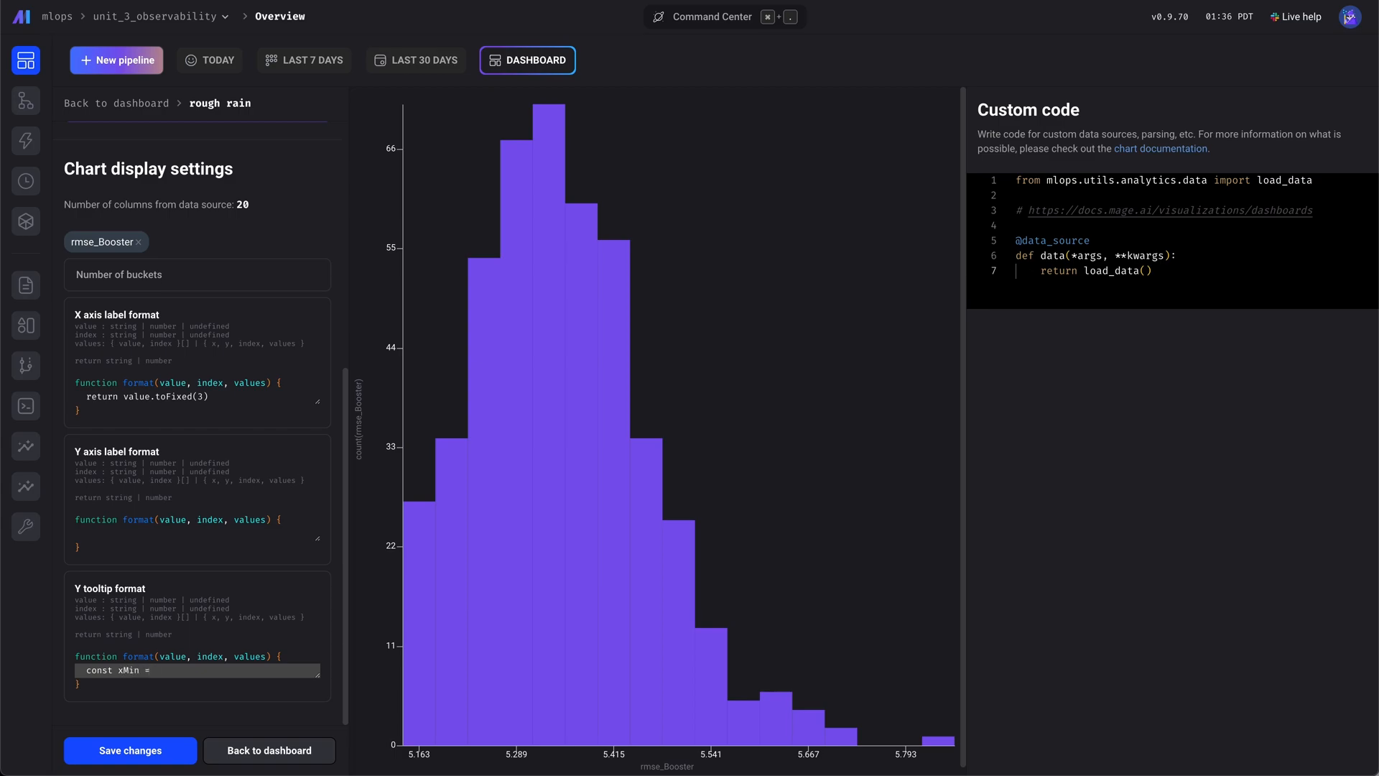
pyautogui.write('v')
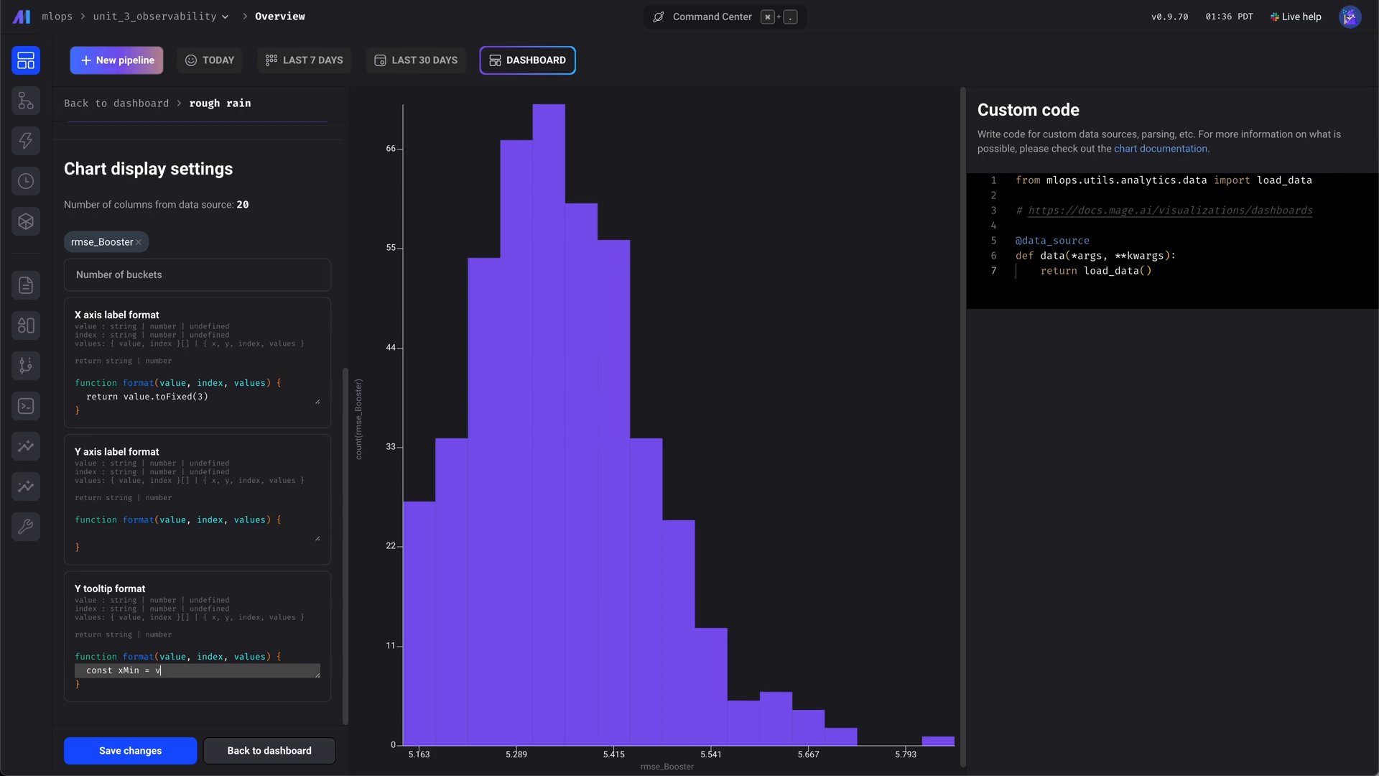
pyautogui.write('alues')
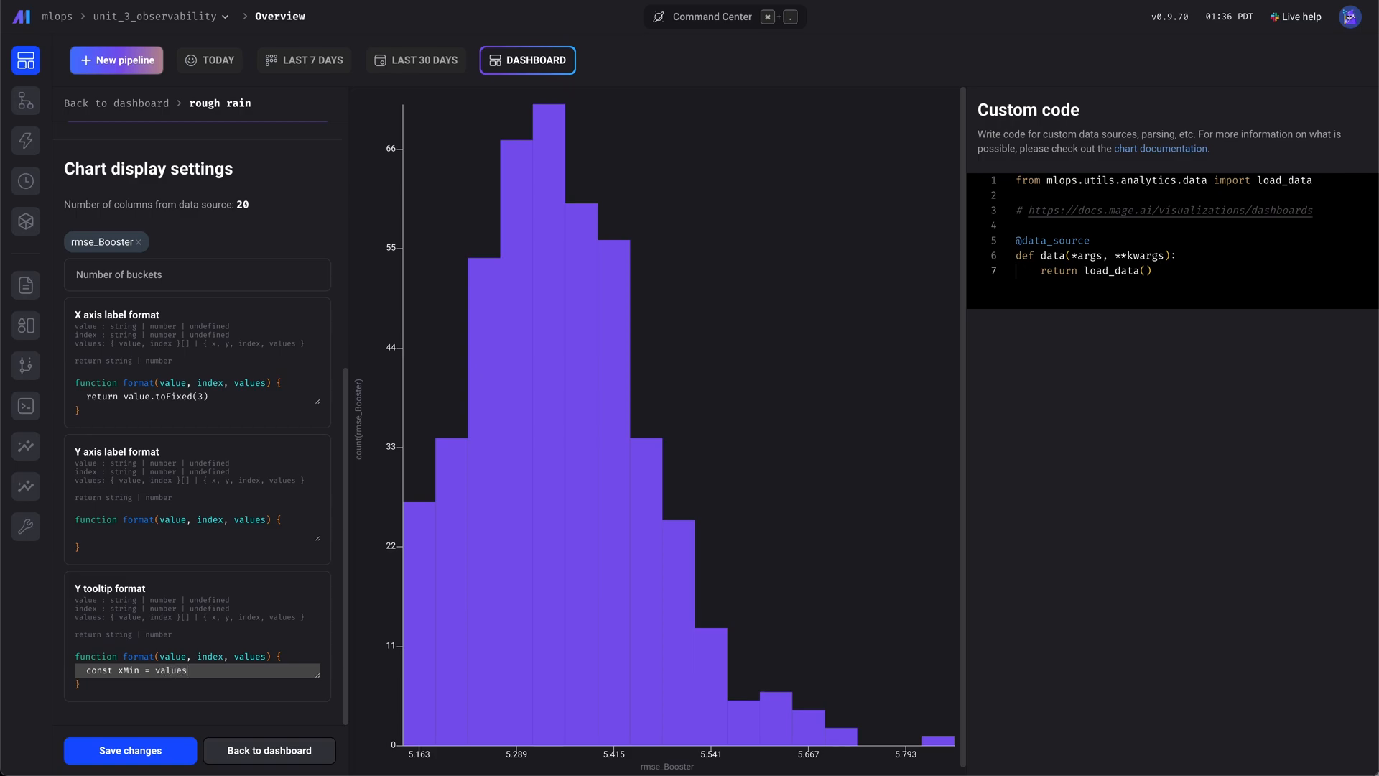
pyautogui.write('.values')
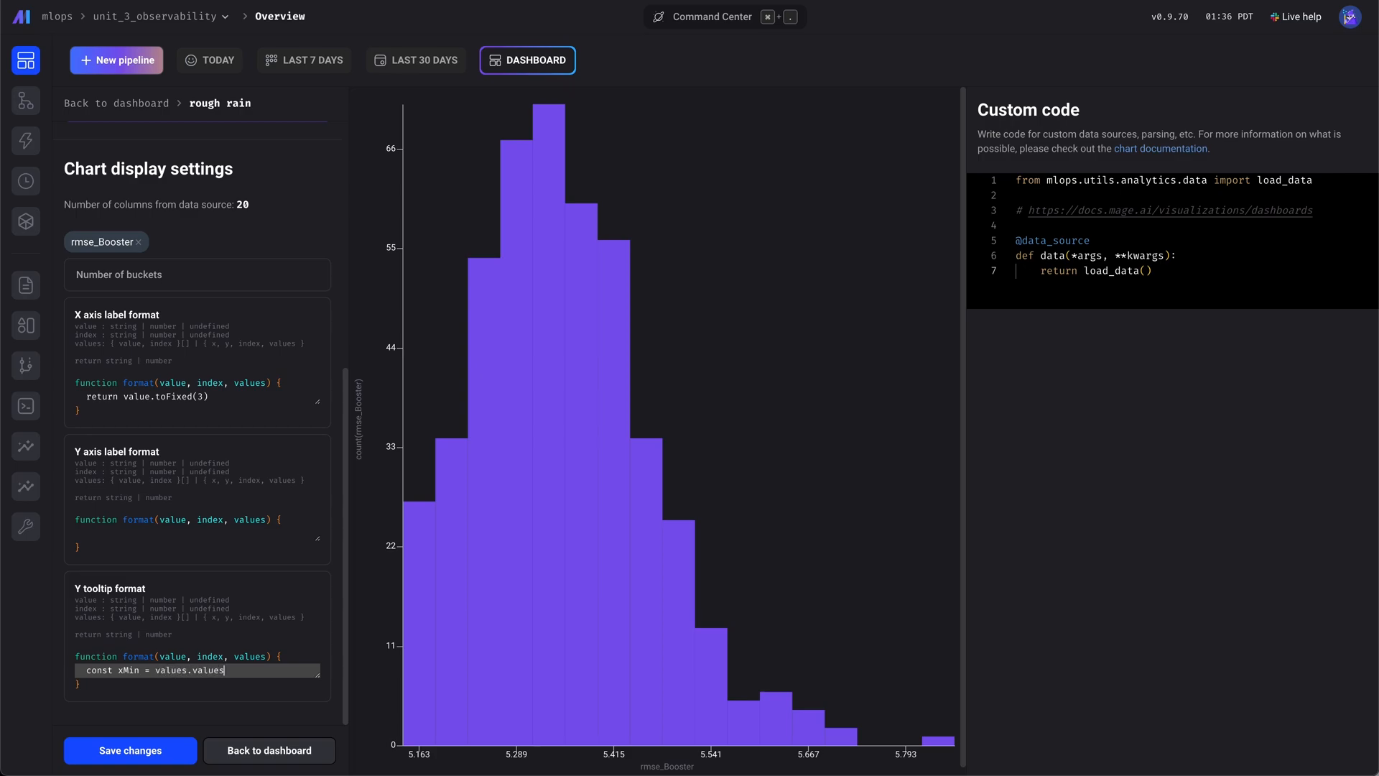
pyautogui.write('[')
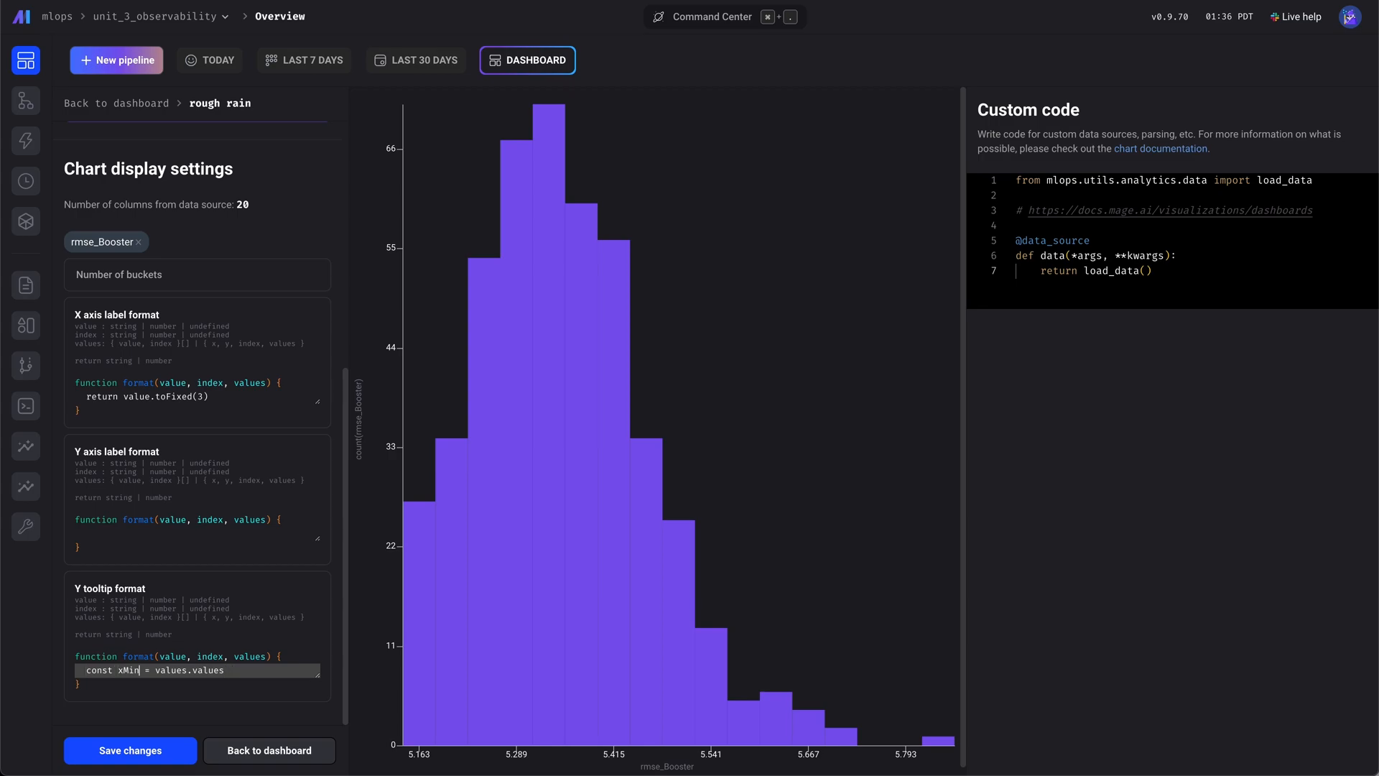
pyautogui.write(', xMax')
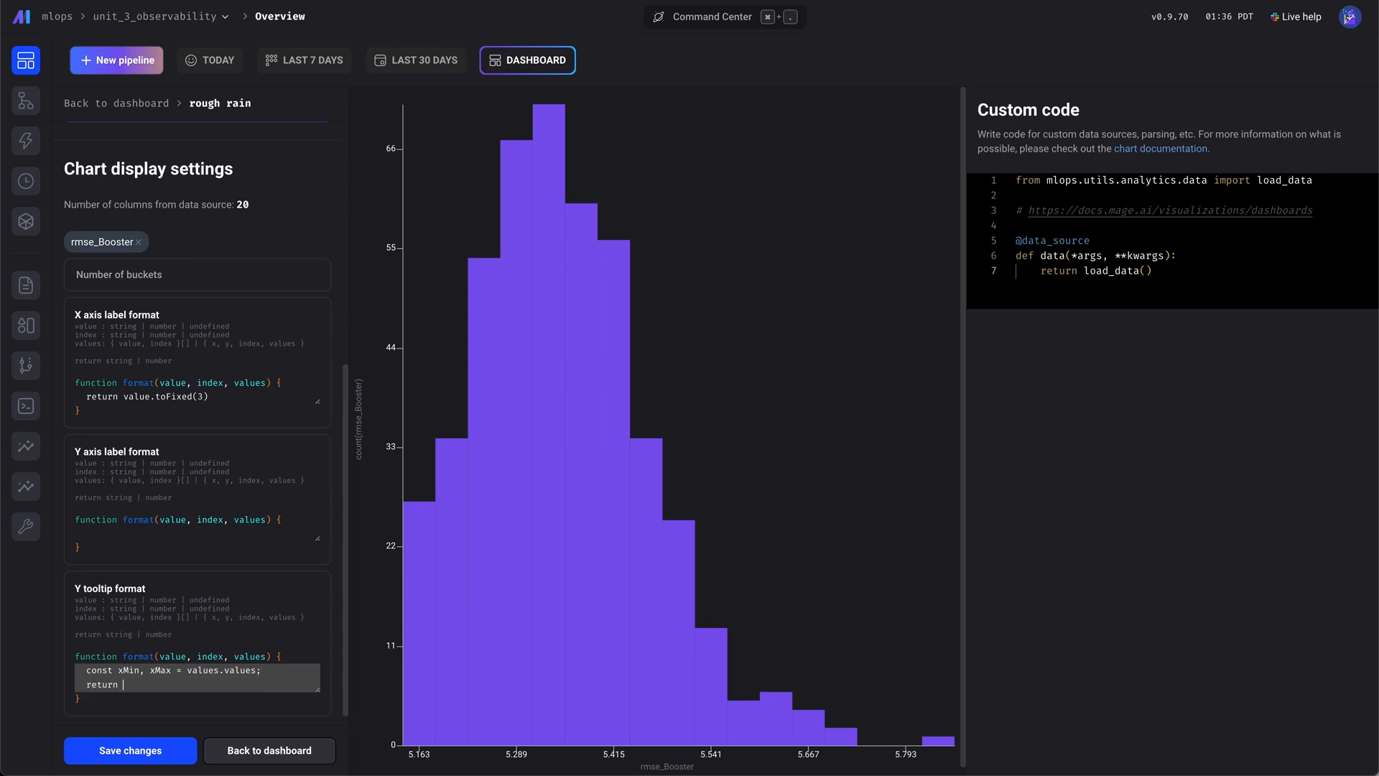
# Step: Return a template string showing the bucket range as 'xMin to xMax' with toFixed(3)
pyautogui.write('`${x}`')
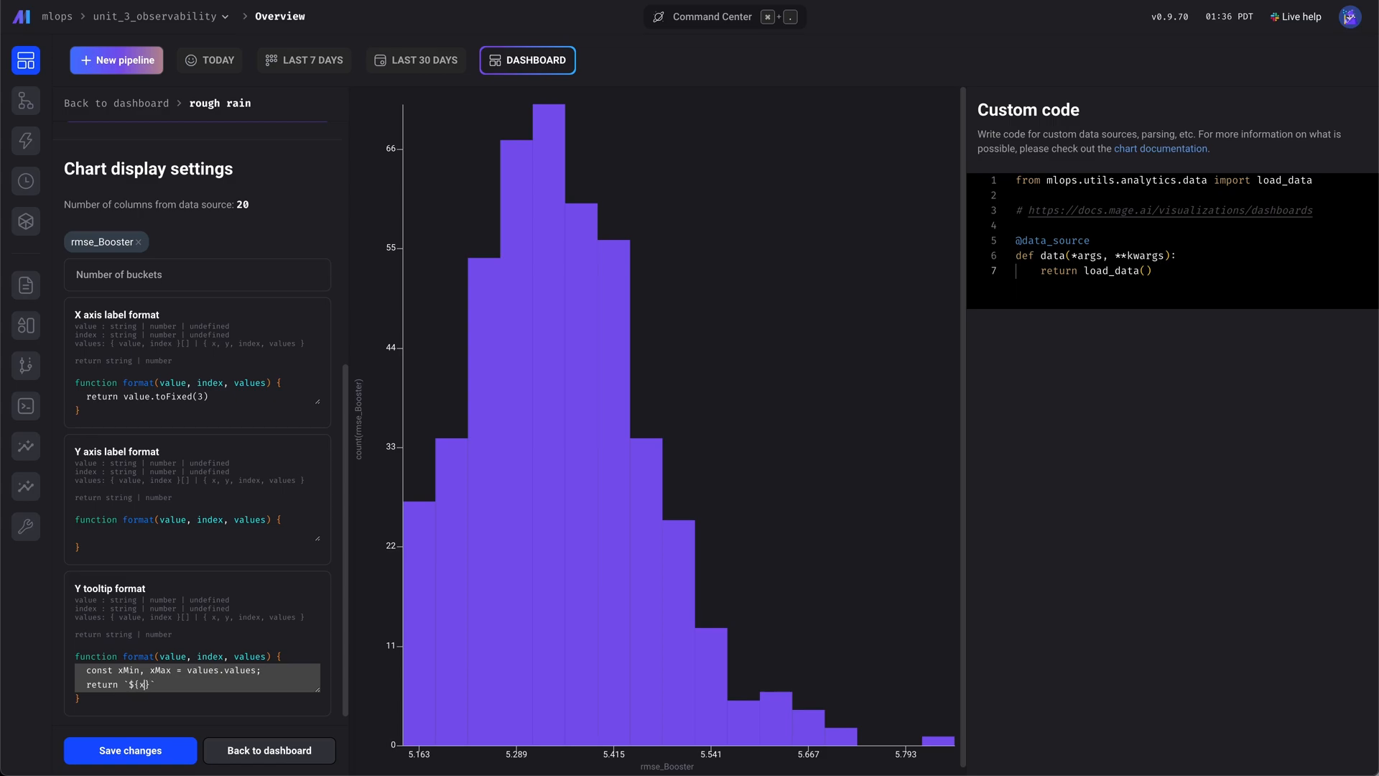
pyautogui.write('Min.')
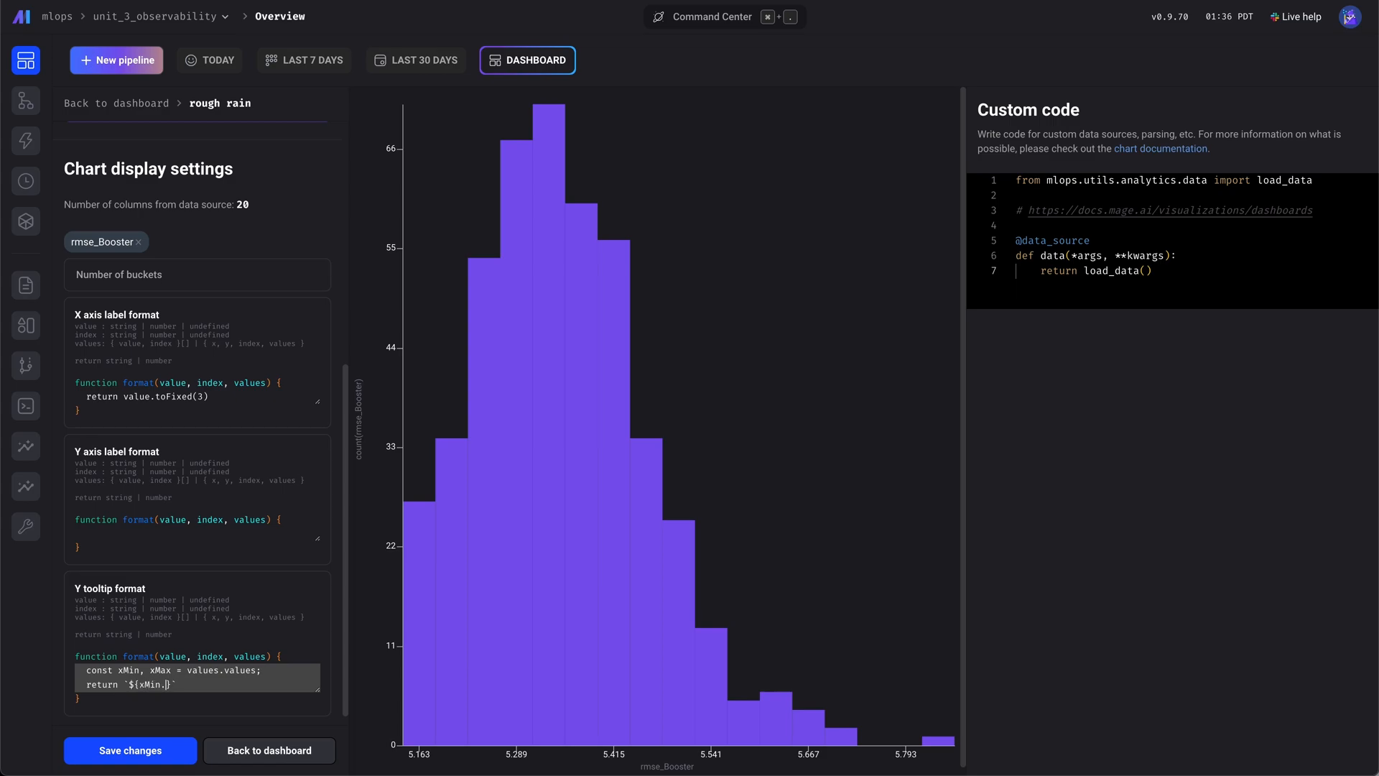
pyautogui.write('toFixed')
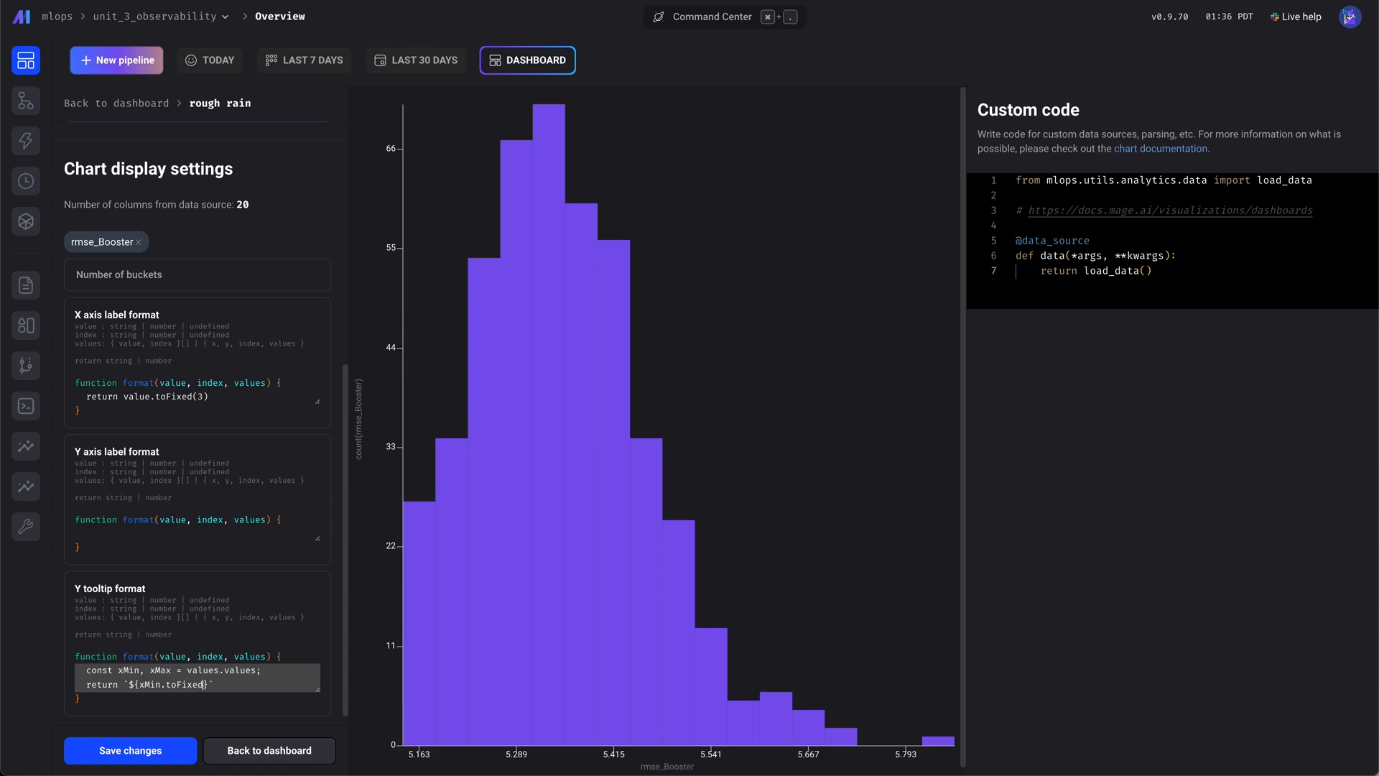
pyautogui.write('(3)} to')
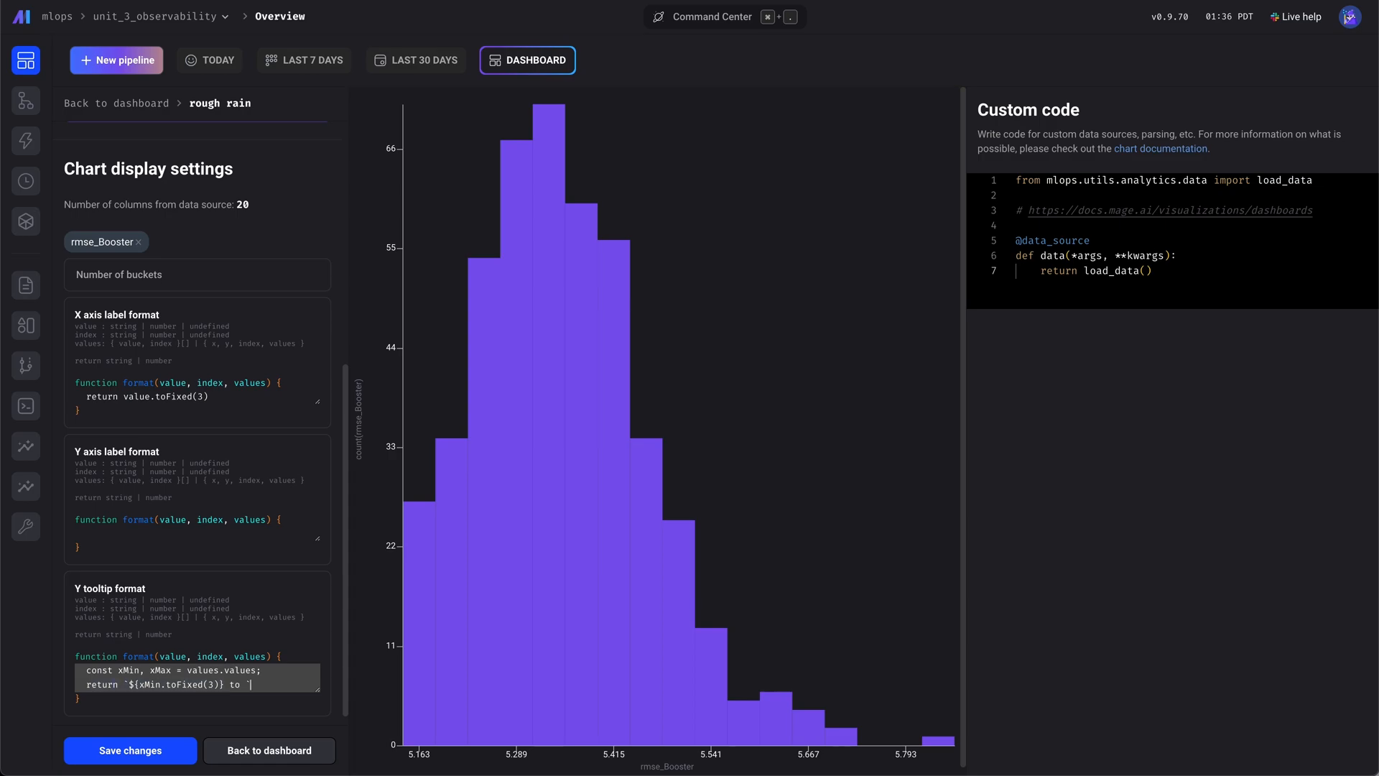
pyautogui.write('${xMin.toFixed(3)}`')
pyautogui.write('return 2')
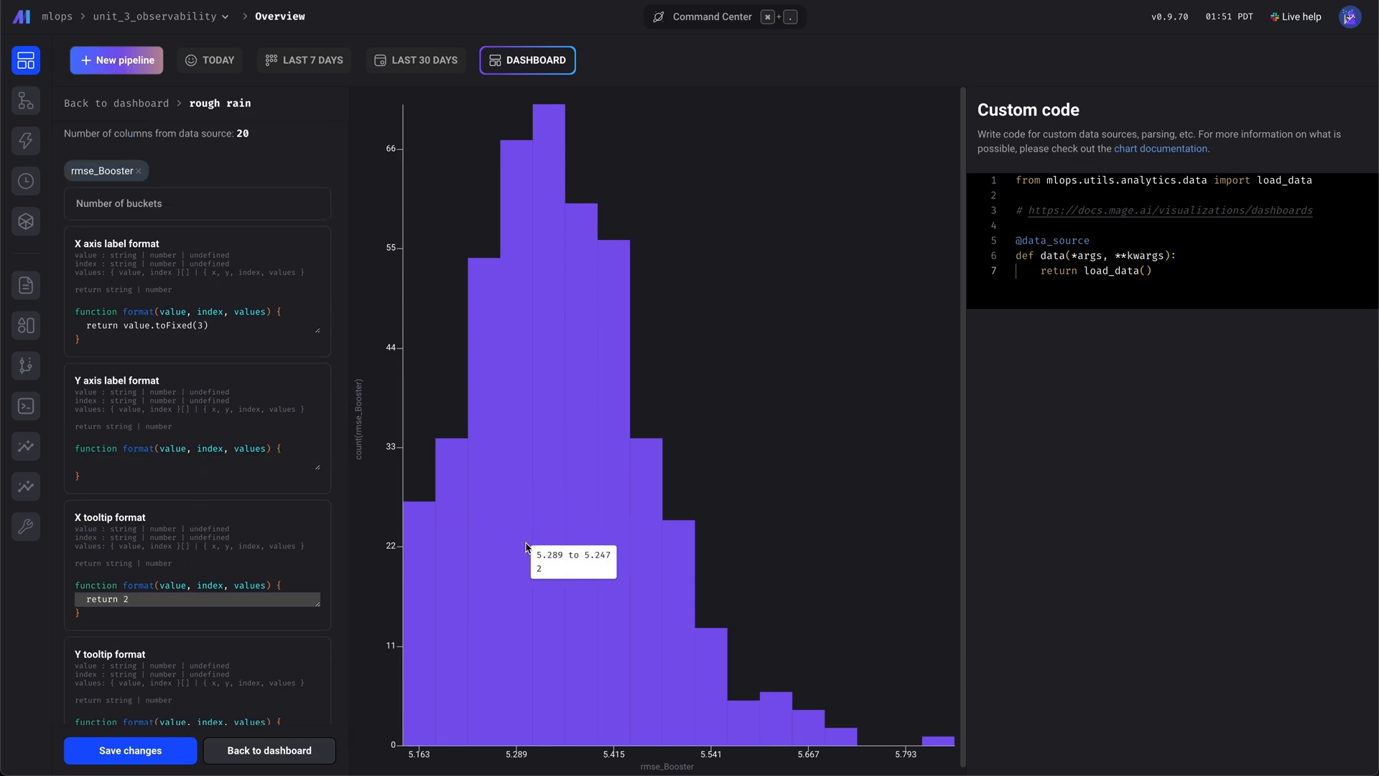
pyautogui.moveTo(457, 502)
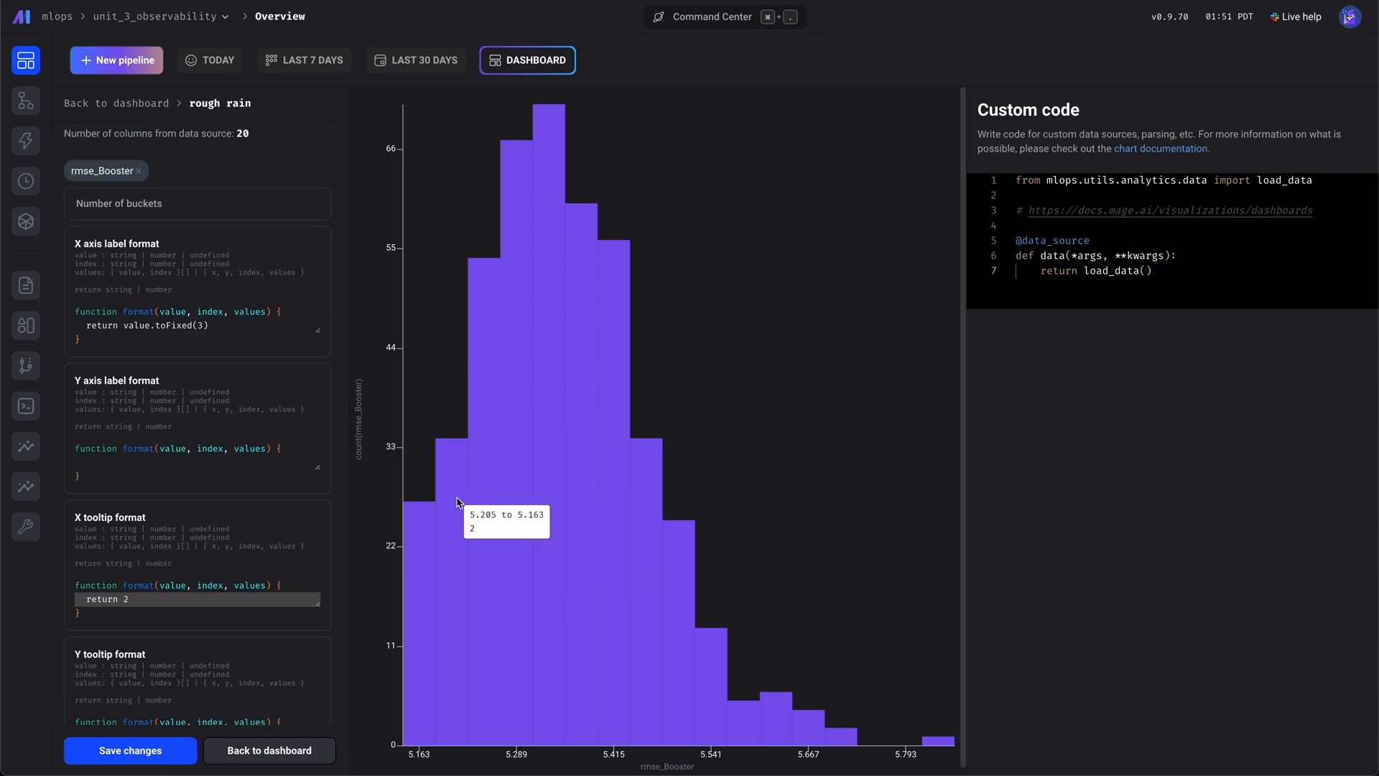
pyautogui.moveTo(770, 666)
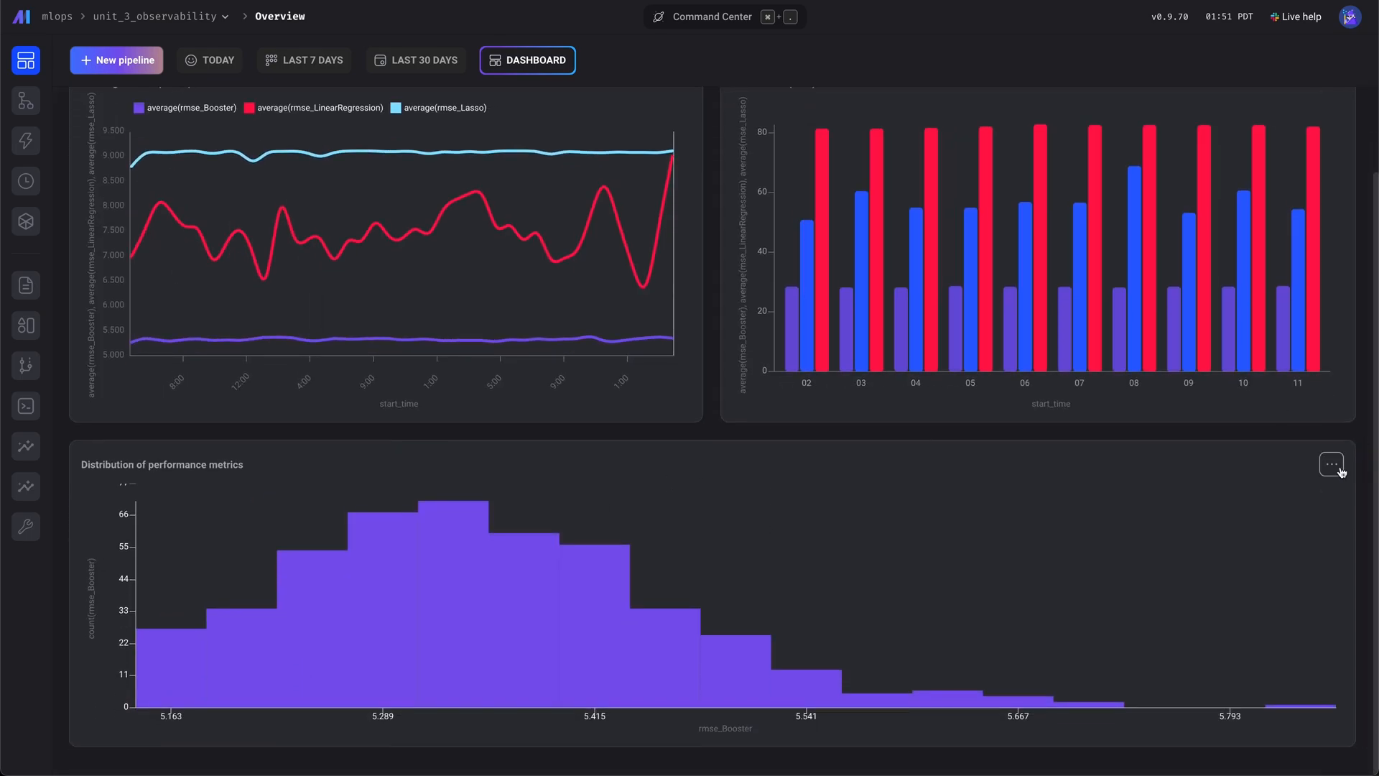
# Step: Set the histogram's Max width to 50% and save the size change
pyautogui.click(1331, 465)
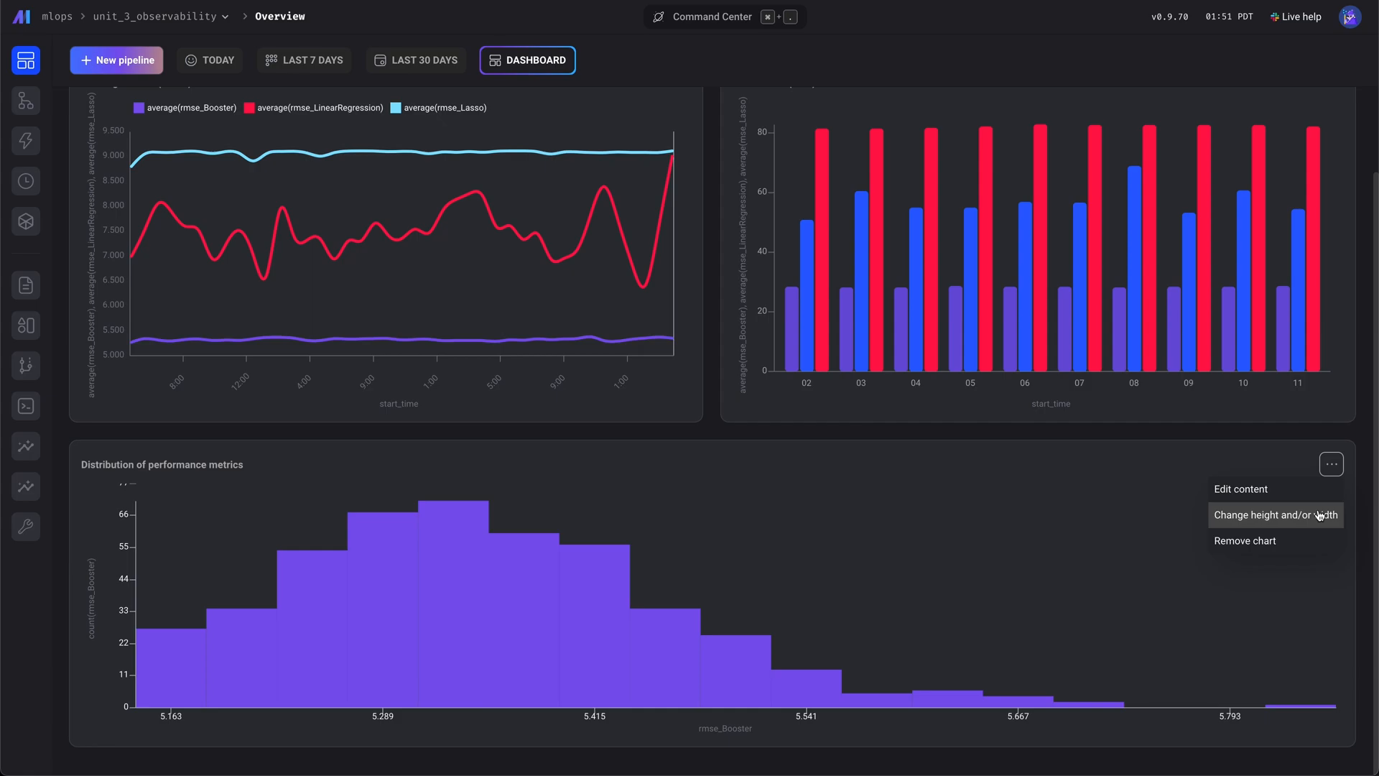
pyautogui.click(1276, 515)
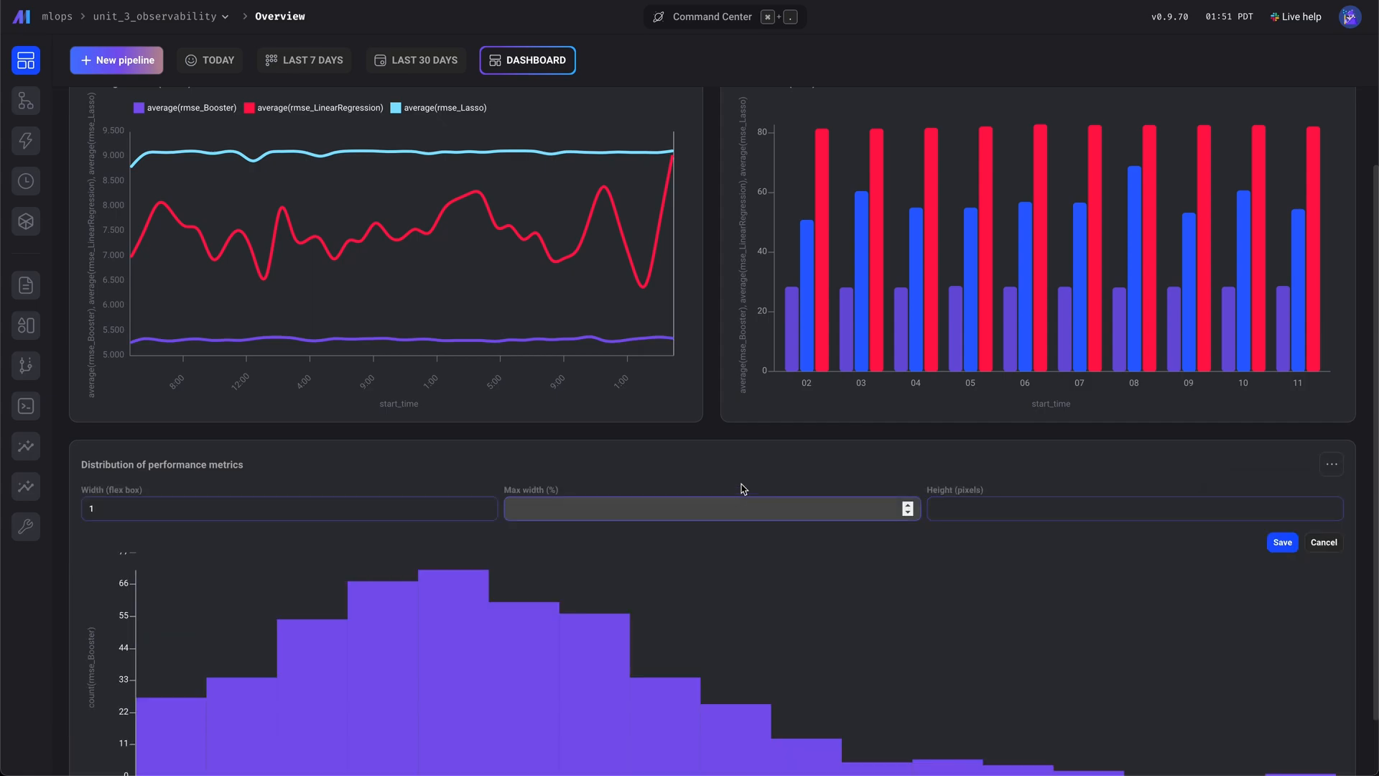
pyautogui.write('50')
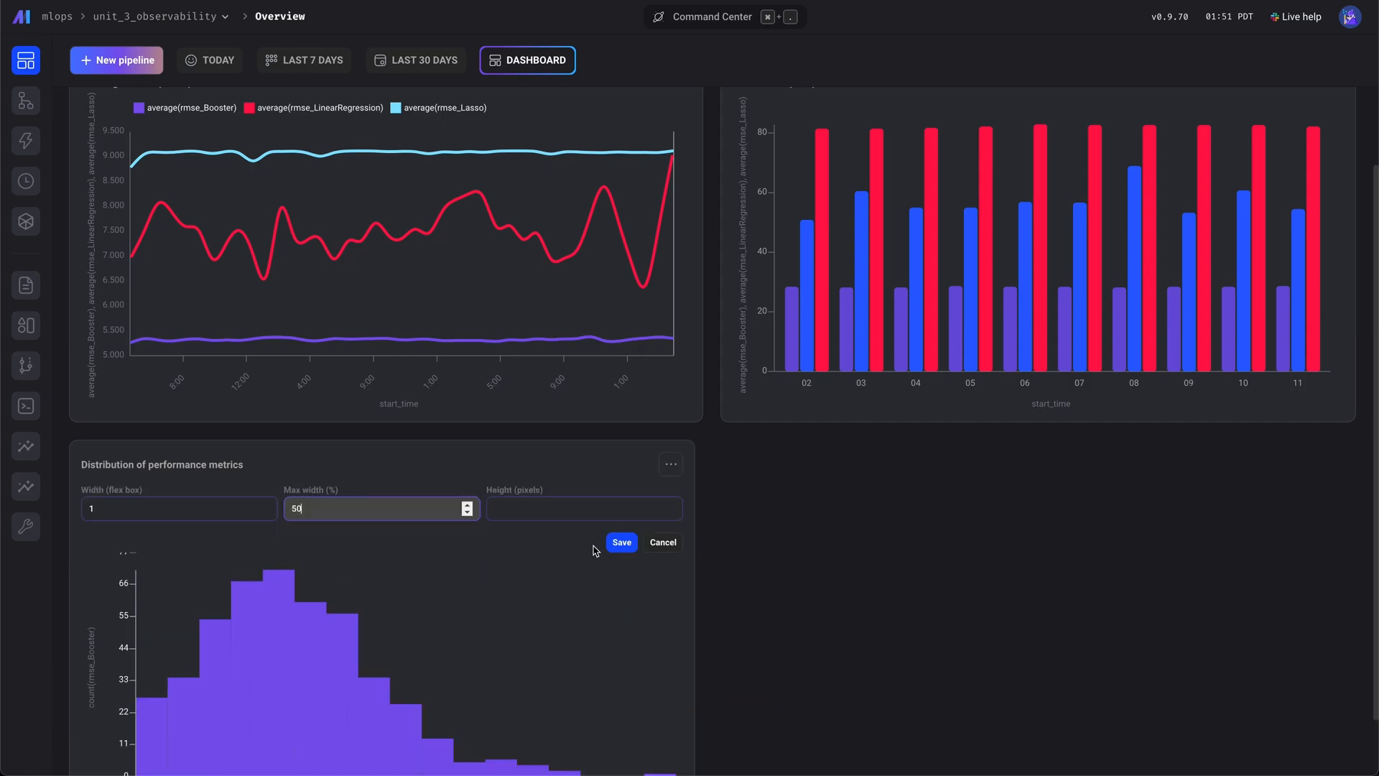
pyautogui.click(620, 542)
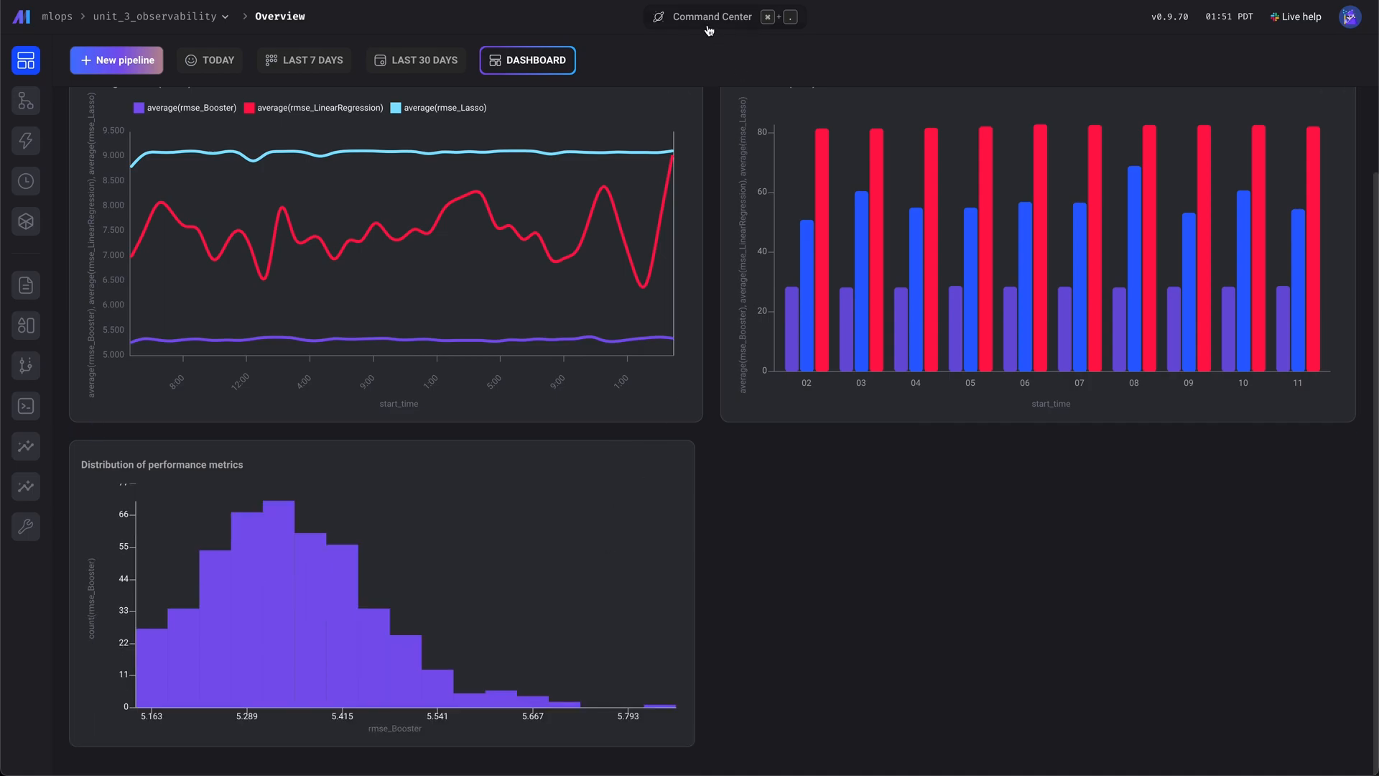